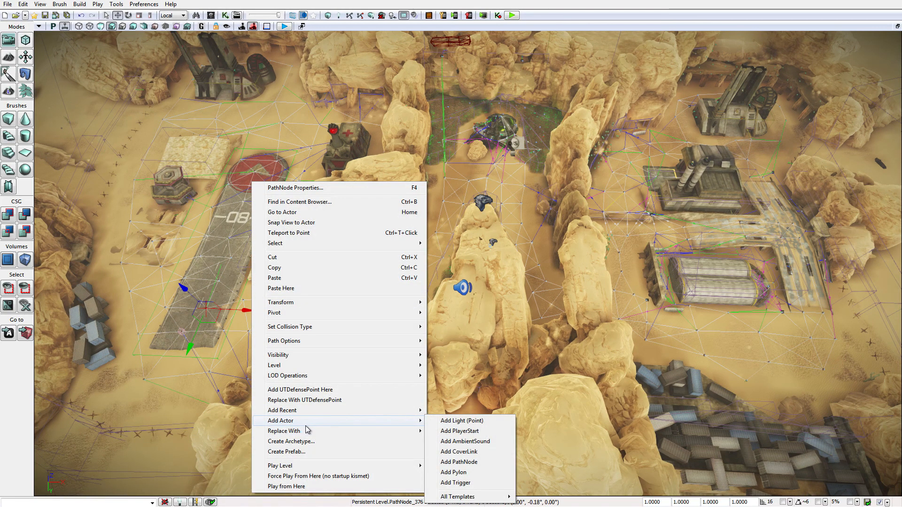
{"action": "mouse_move", "coordinate": [453, 472]}
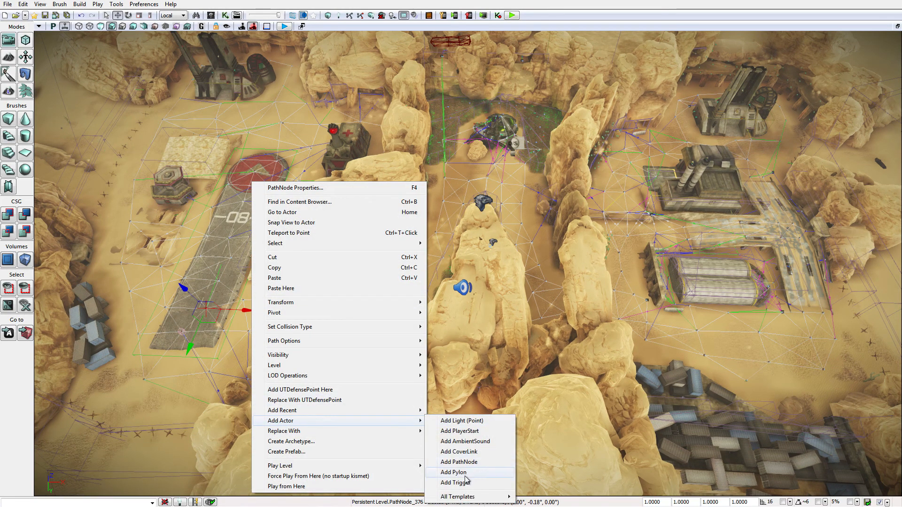
{"action": "mouse_move", "coordinate": [458, 463]}
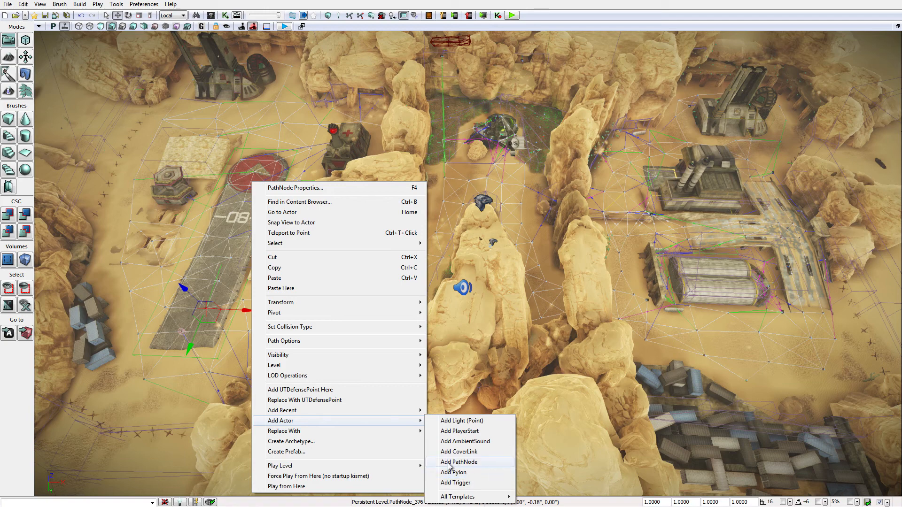
{"action": "mouse_move", "coordinate": [453, 473]}
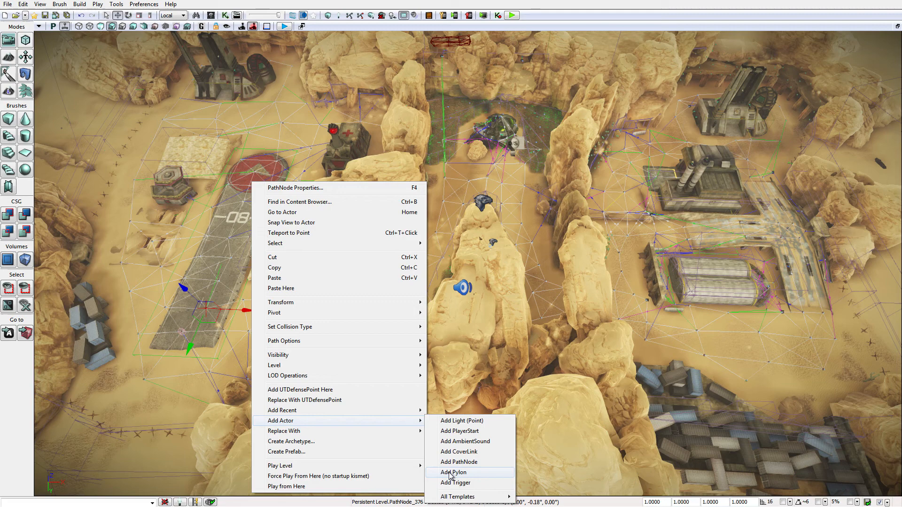
{"action": "mouse_move", "coordinate": [459, 462]}
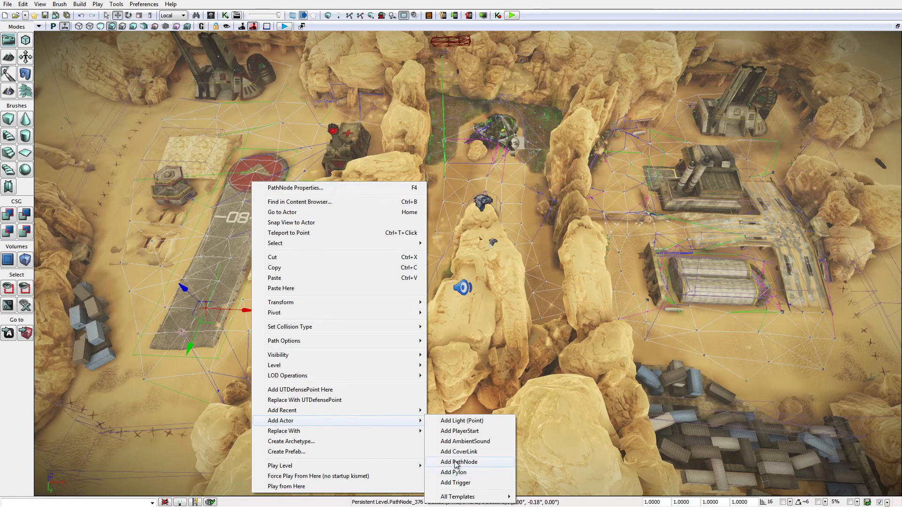
{"action": "mouse_move", "coordinate": [400, 320]}
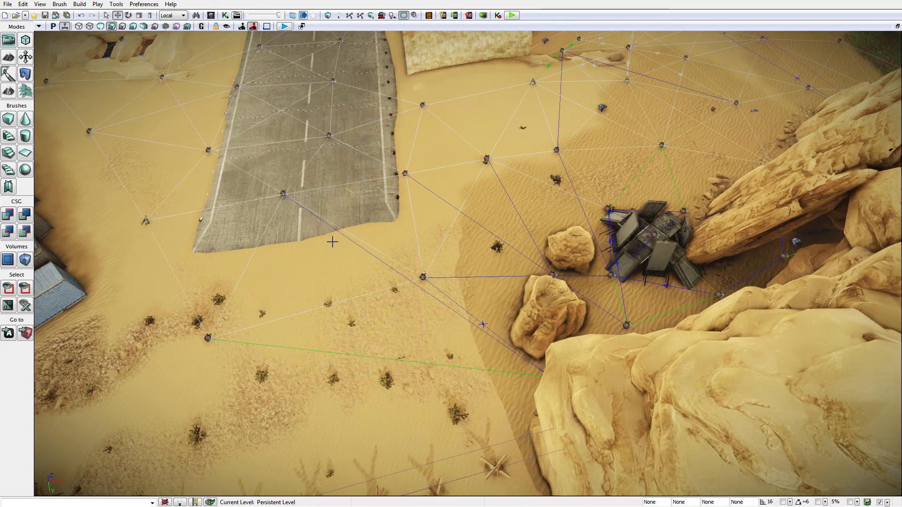
{"action": "mouse_move", "coordinate": [345, 298]}
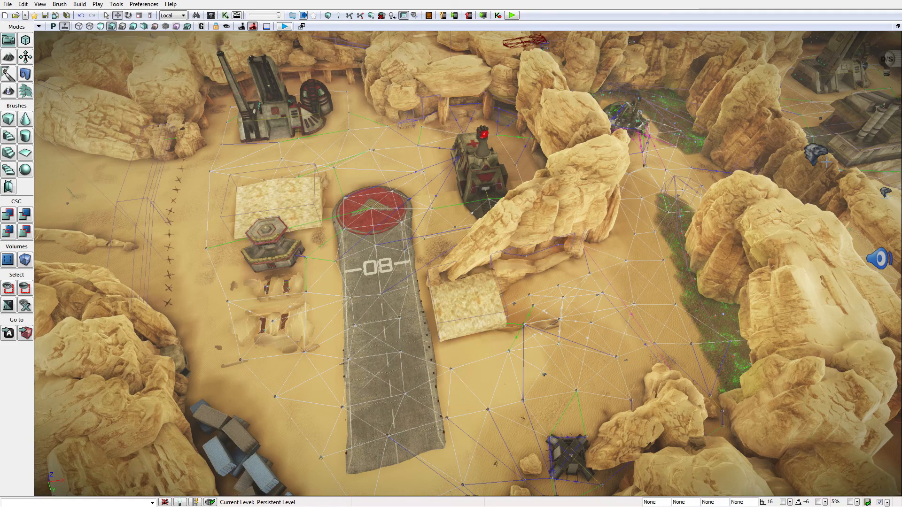
Inspect an existing harvester-blocked path node on the sand and close its properties.
{"action": "left_click", "coordinate": [504, 296]}
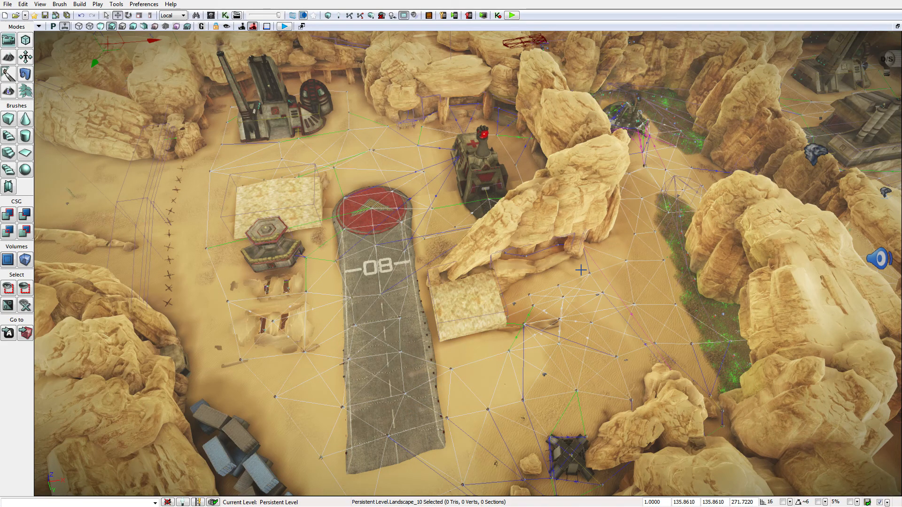
{"action": "mouse_move", "coordinate": [632, 292]}
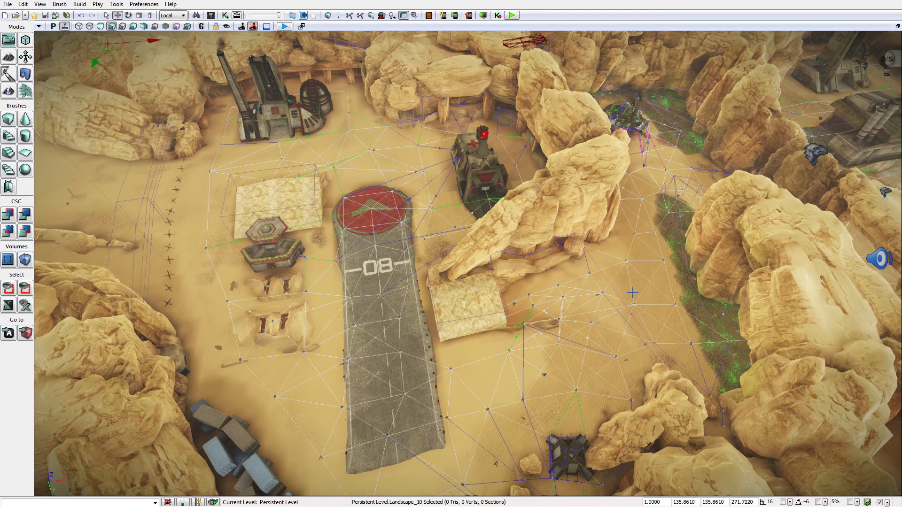
{"action": "mouse_move", "coordinate": [602, 298]}
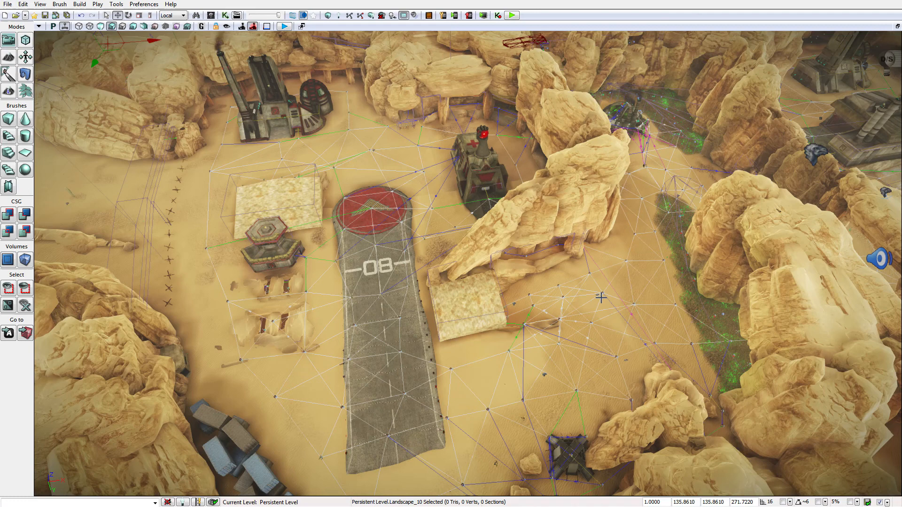
{"action": "mouse_move", "coordinate": [613, 295]}
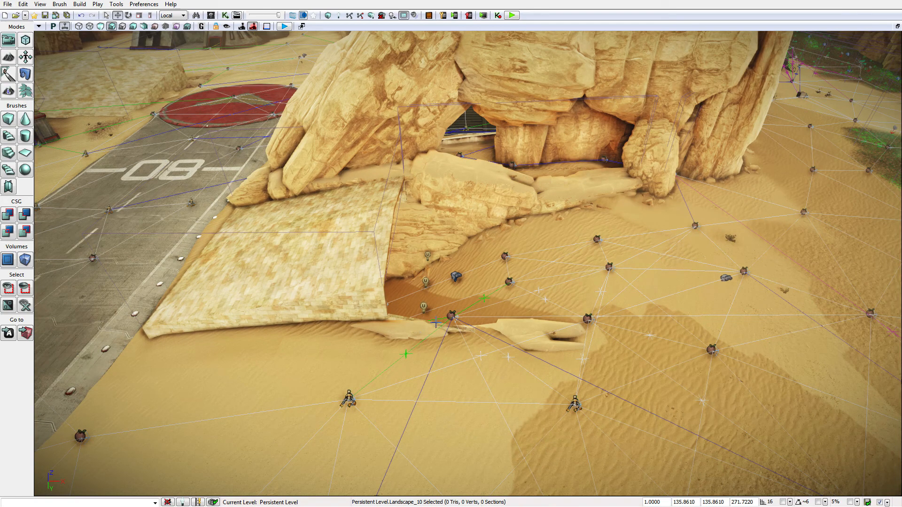
{"action": "mouse_move", "coordinate": [565, 276]}
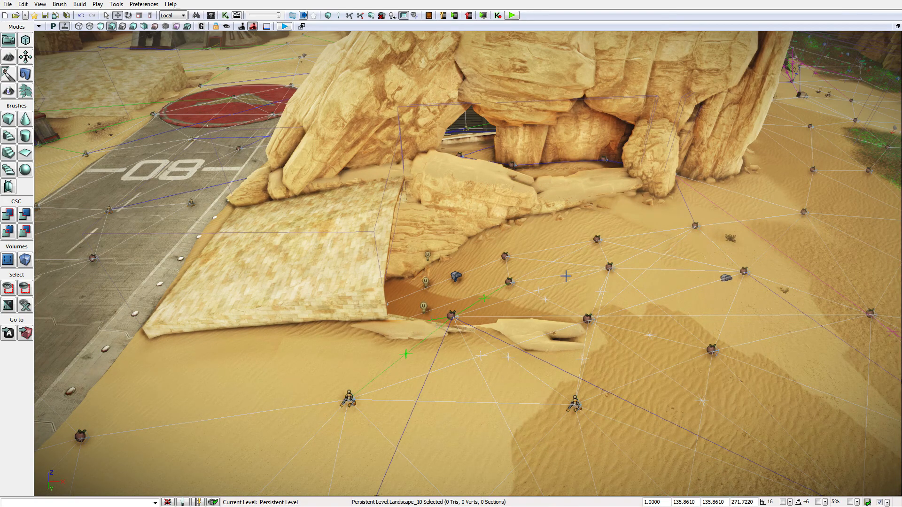
{"action": "left_click", "coordinate": [348, 397]}
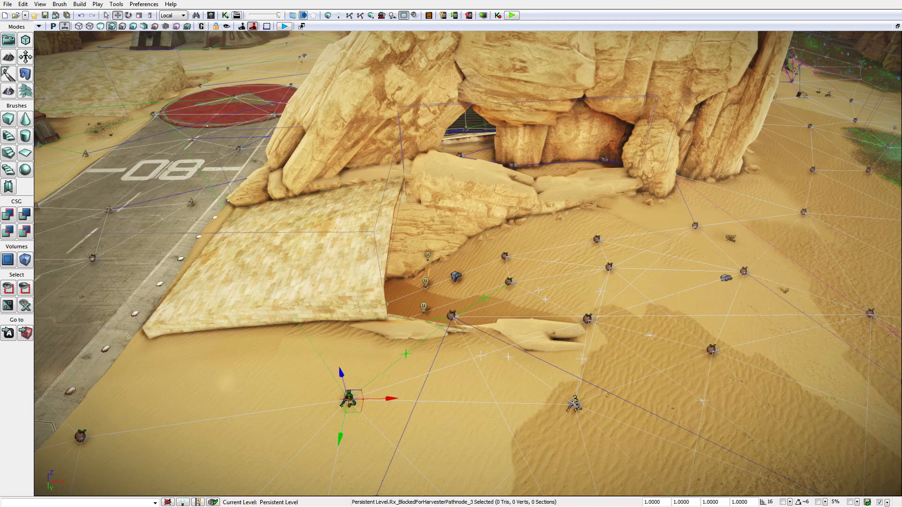
{"action": "left_click", "coordinate": [573, 404]}
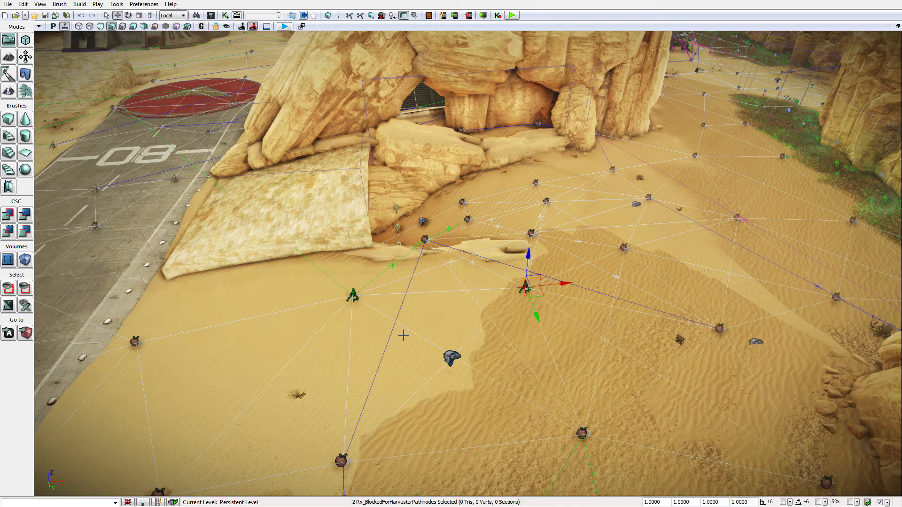
{"action": "left_click", "coordinate": [354, 295]}
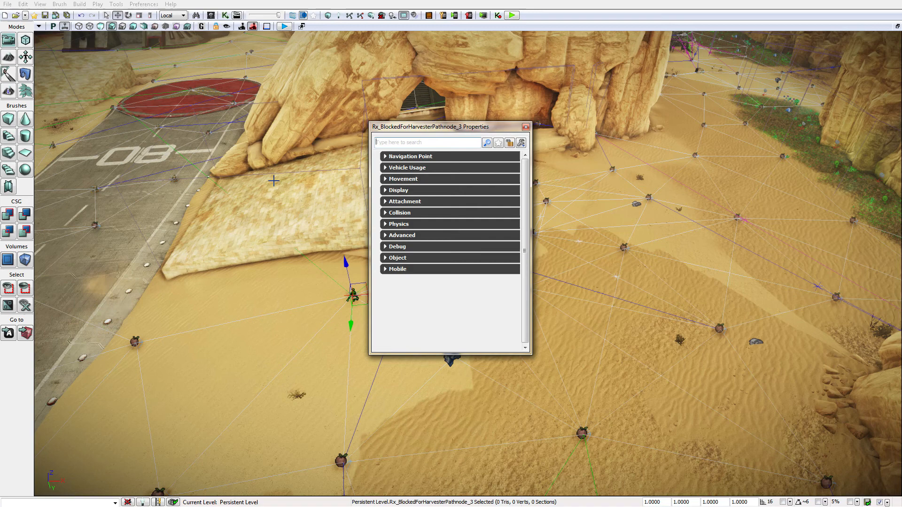
{"action": "mouse_move", "coordinate": [523, 126]}
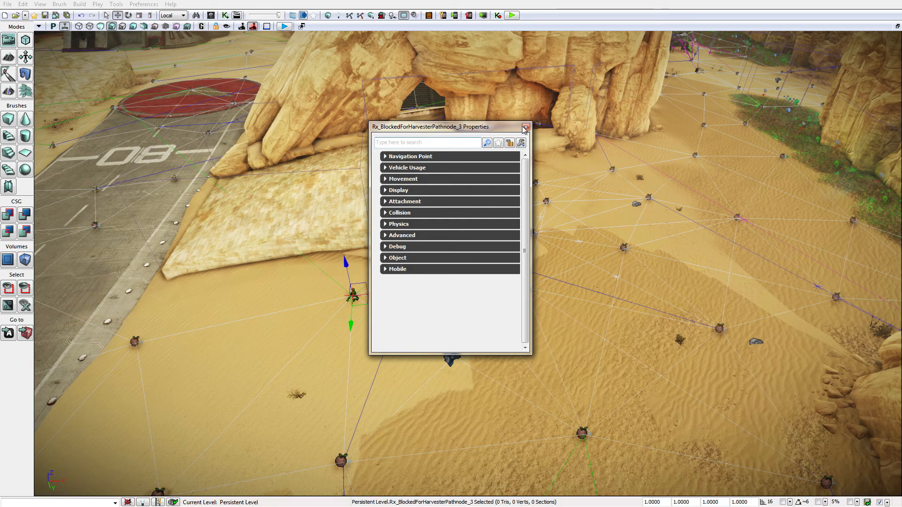
{"action": "left_click", "coordinate": [524, 127]}
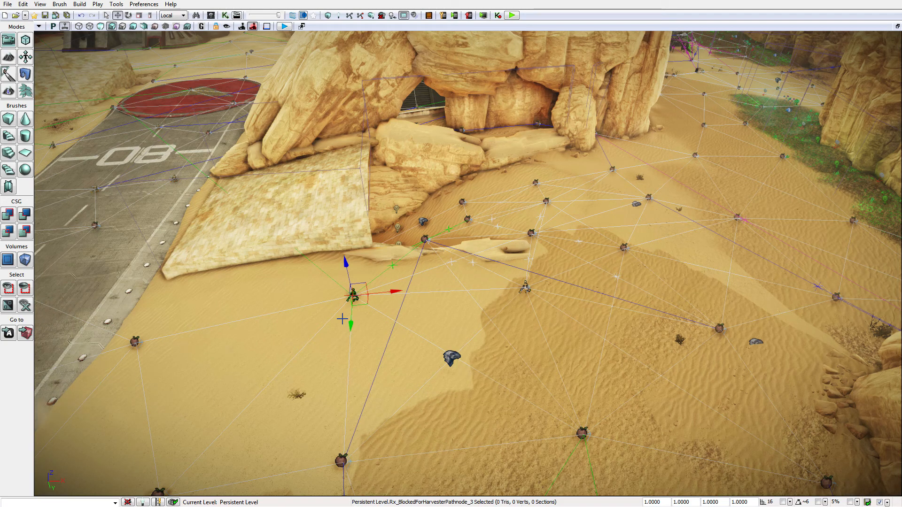
{"action": "mouse_move", "coordinate": [211, 16]}
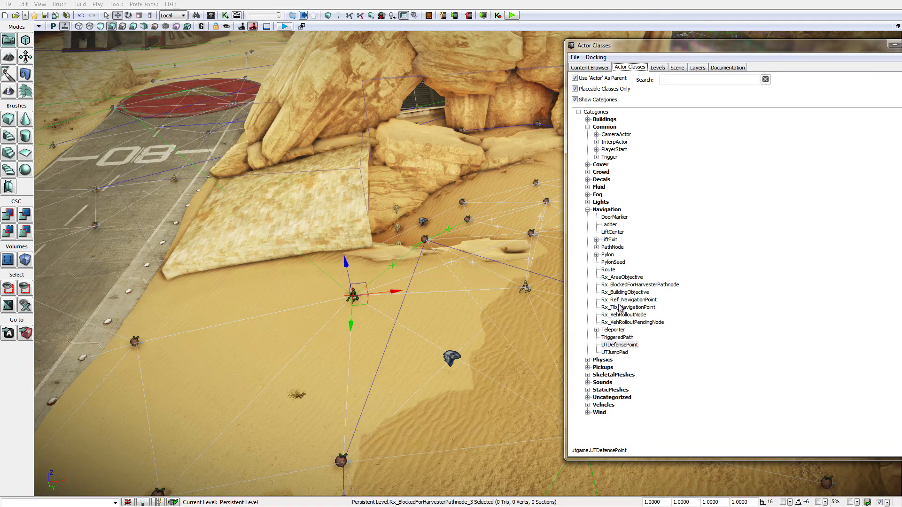
Choose Rx_BlockedForHarvesterPathnode as the placement class and review its Navigation Point settings.
{"action": "left_click", "coordinate": [639, 284]}
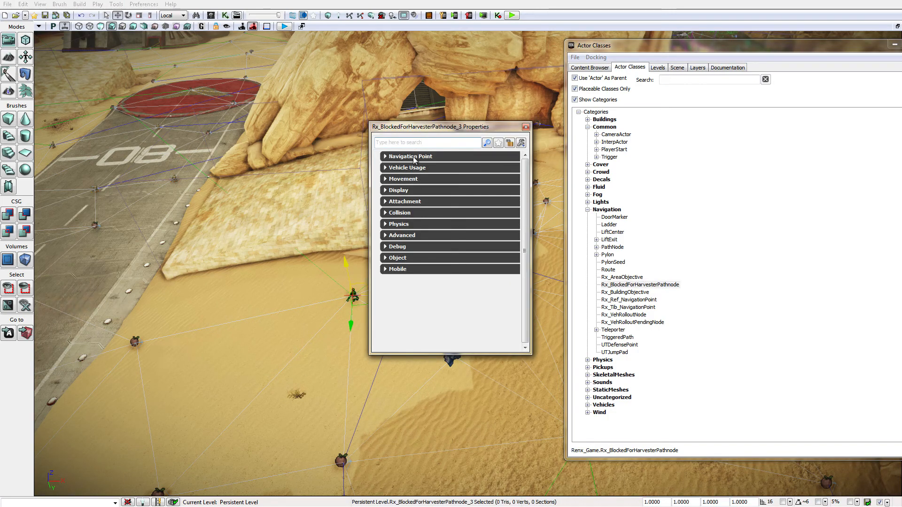
{"action": "left_click", "coordinate": [410, 156]}
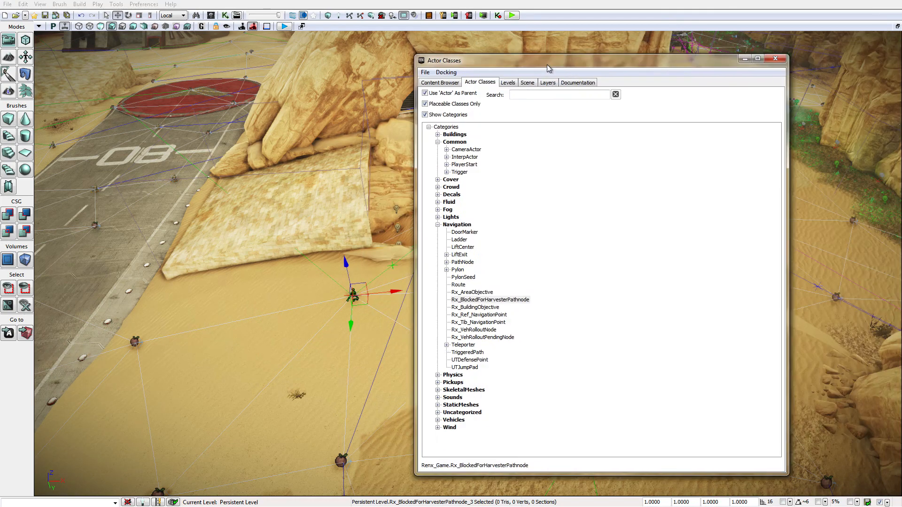
{"action": "left_click", "coordinate": [776, 58]}
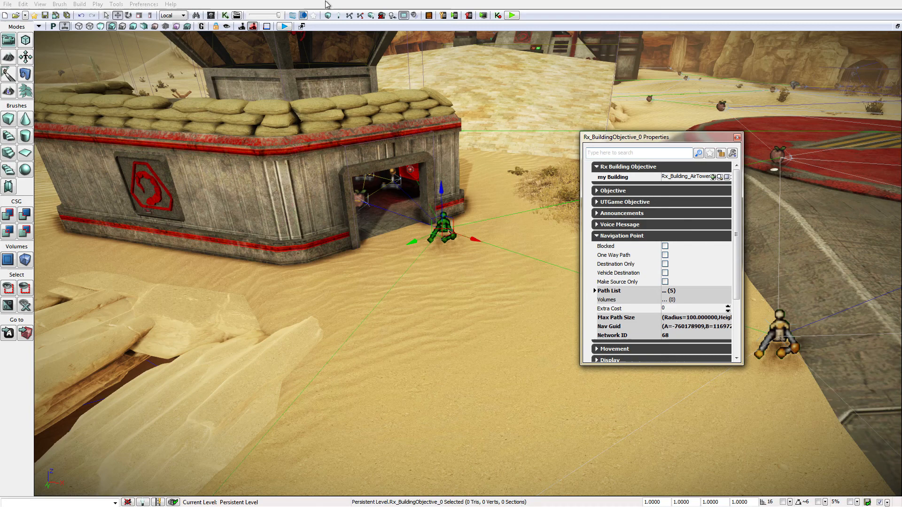
Choose Rx_BuildingObjective in Actor Classes as the class to place at the air tower door.
{"action": "left_click", "coordinate": [719, 177]}
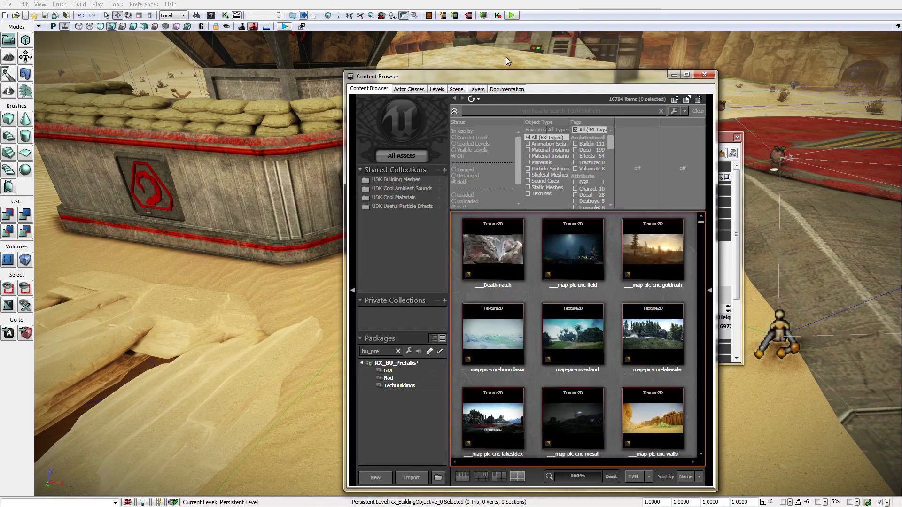
{"action": "left_click", "coordinate": [408, 88]}
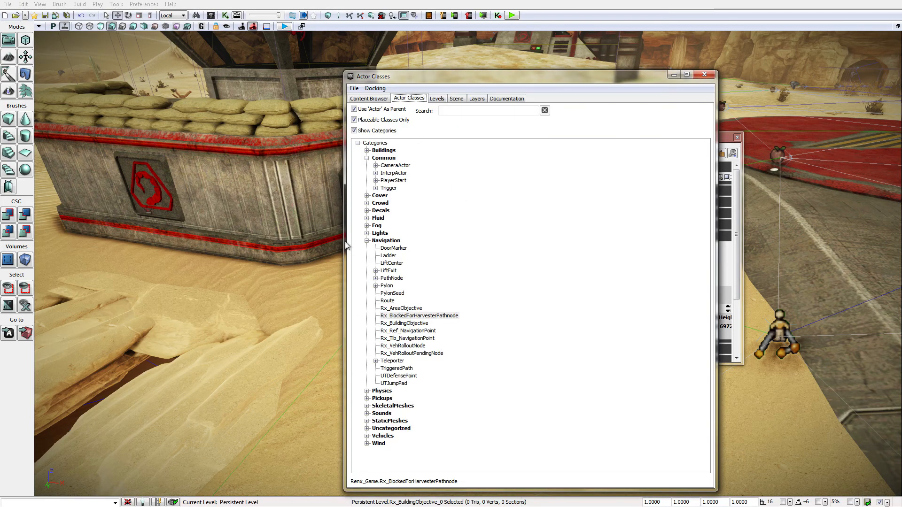
{"action": "mouse_move", "coordinate": [391, 336]}
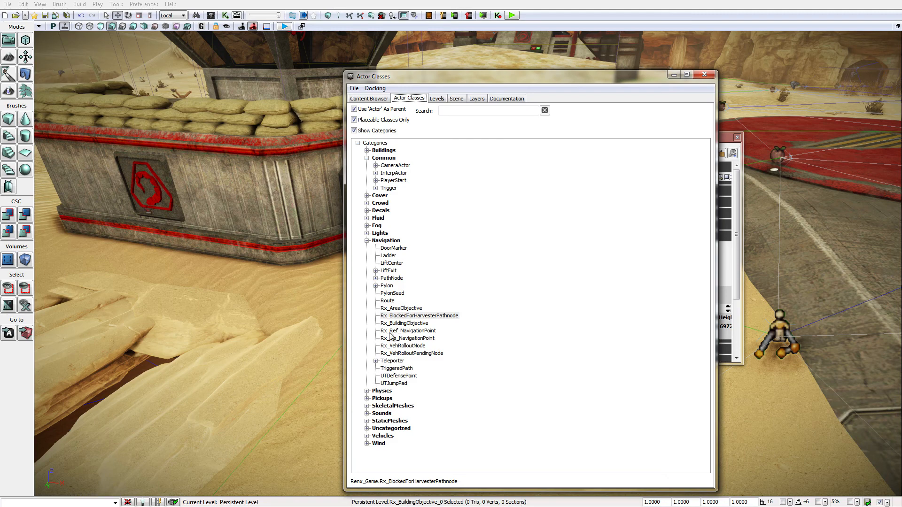
{"action": "left_click", "coordinate": [404, 322]}
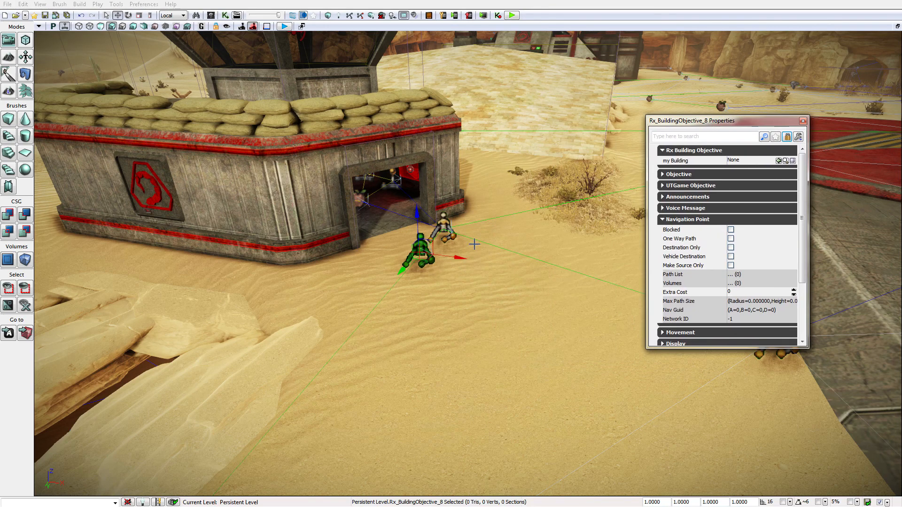
{"action": "mouse_move", "coordinate": [542, 146]}
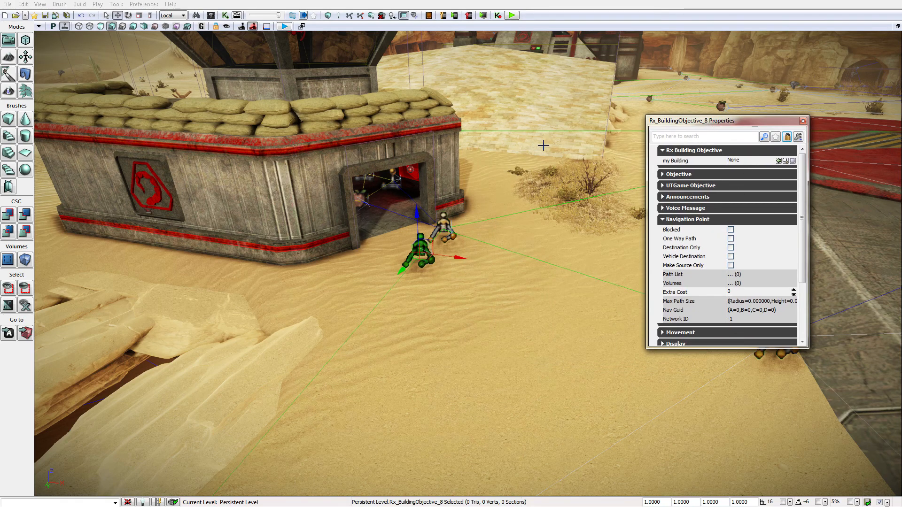
{"action": "mouse_move", "coordinate": [747, 160]}
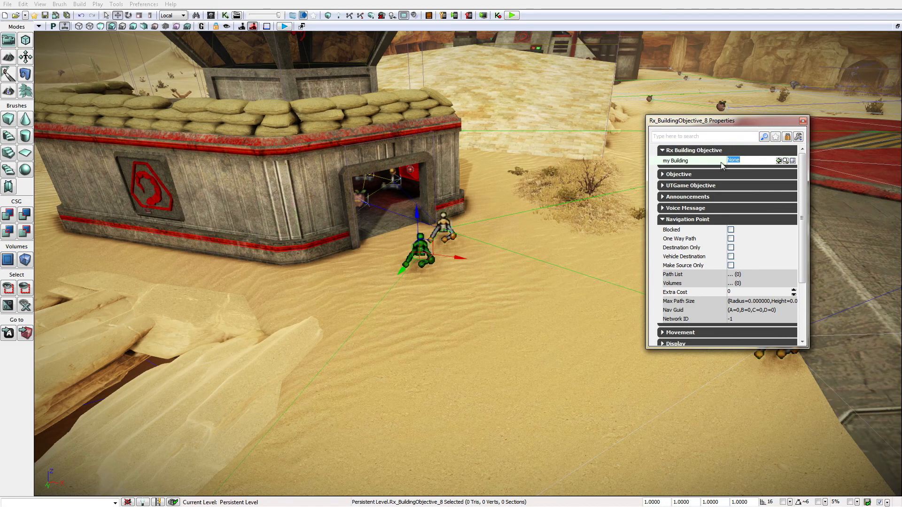
{"action": "mouse_move", "coordinate": [397, 253]}
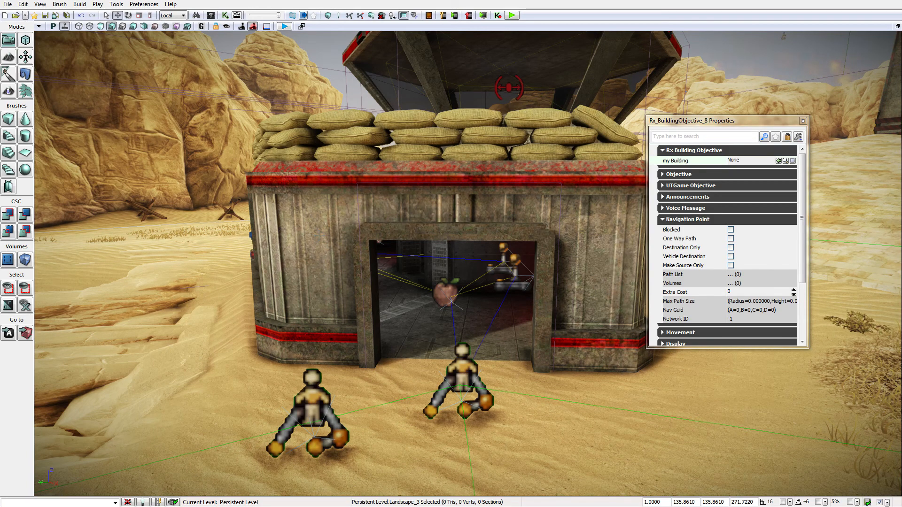
Assign the air tower building to the new objective's Building reference via 'Use selected'.
{"action": "left_click", "coordinate": [450, 201]}
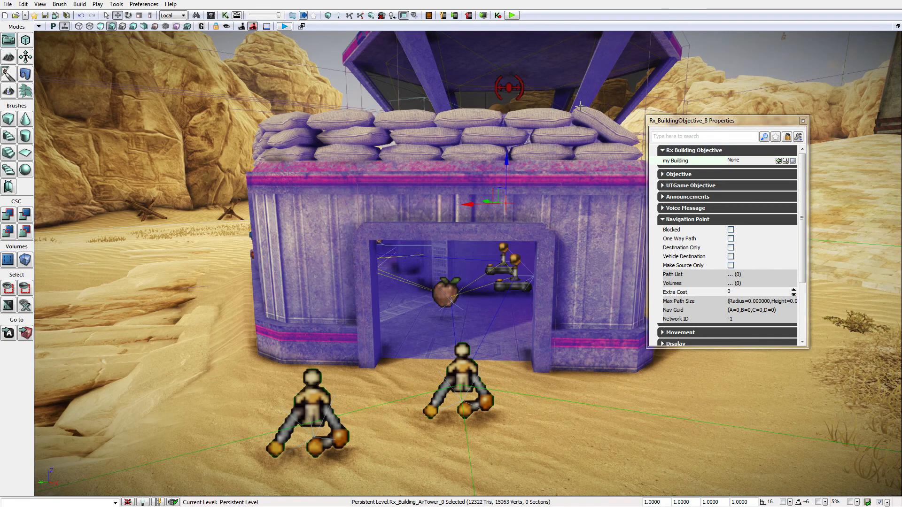
{"action": "mouse_move", "coordinate": [406, 301]}
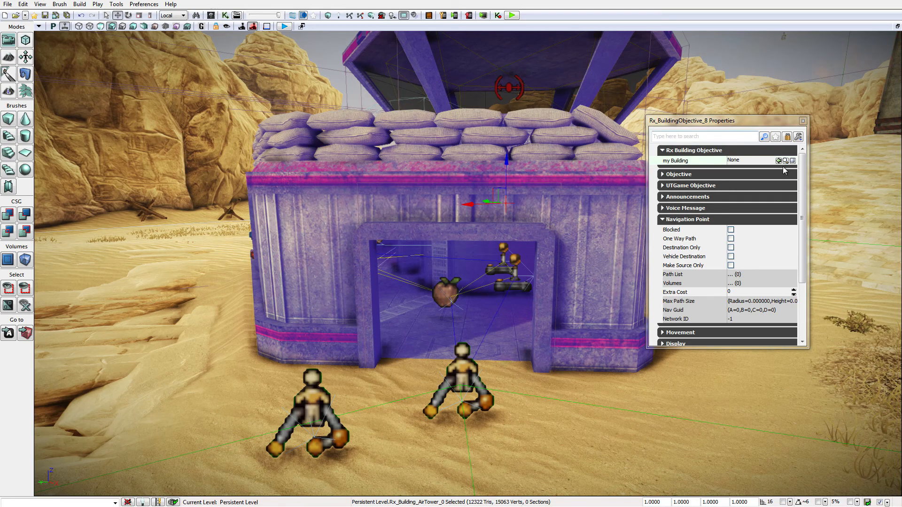
{"action": "left_click", "coordinate": [753, 160]}
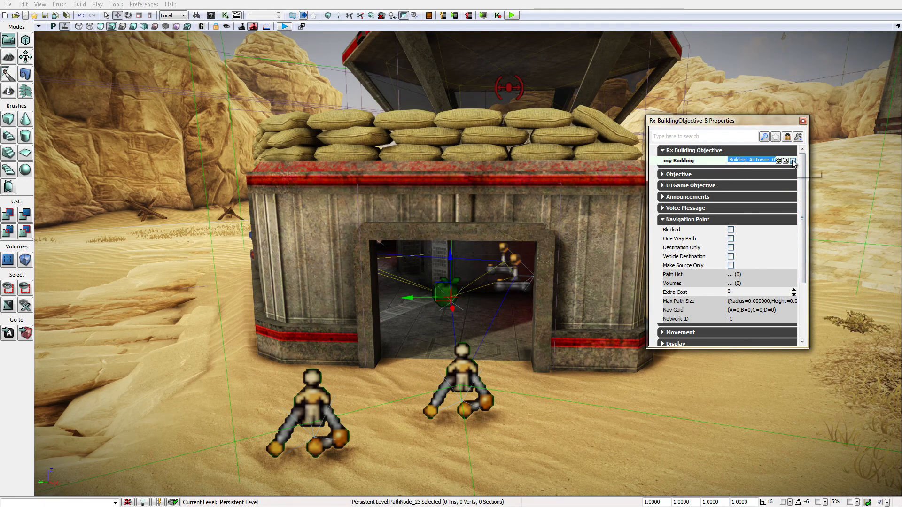
{"action": "left_click", "coordinate": [793, 161]}
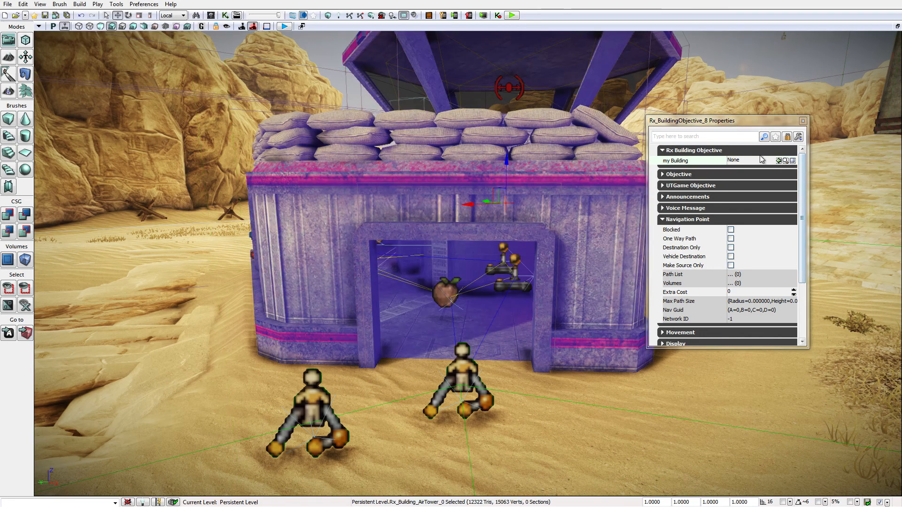
{"action": "left_click", "coordinate": [778, 160]}
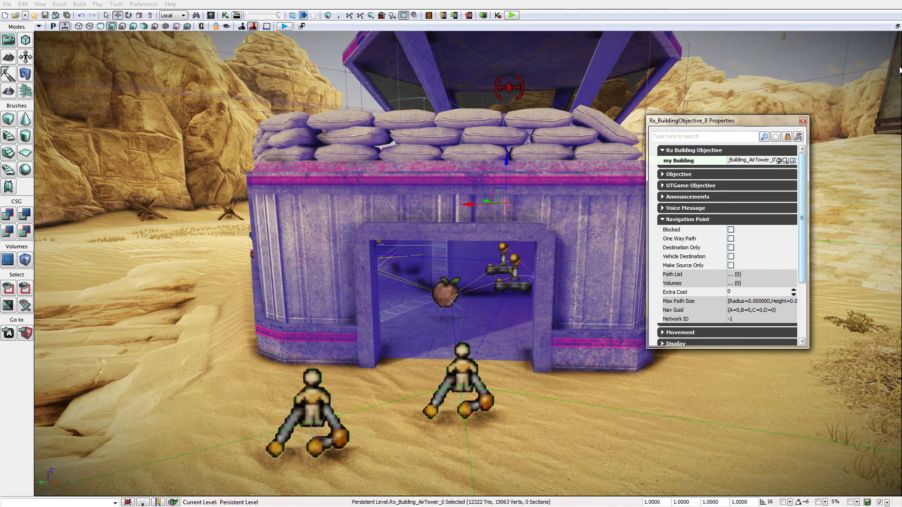
{"action": "left_click", "coordinate": [803, 120]}
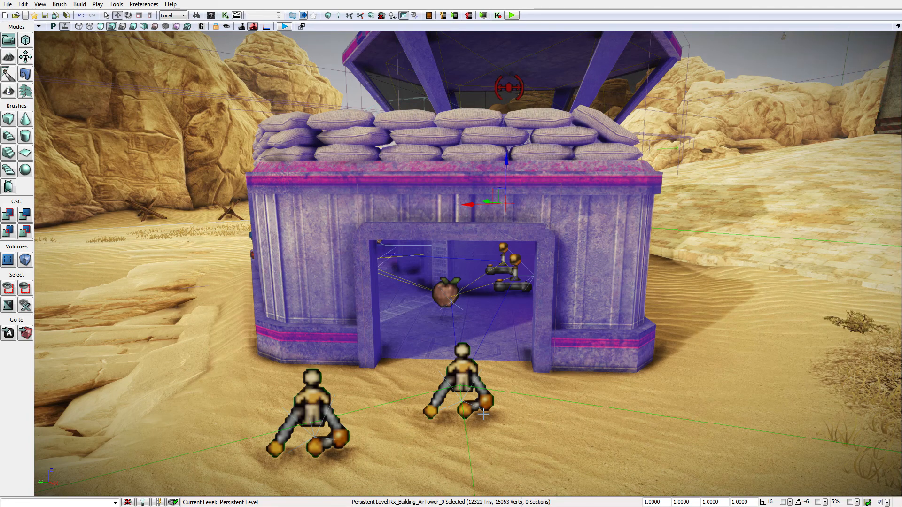
{"action": "left_click", "coordinate": [308, 414]}
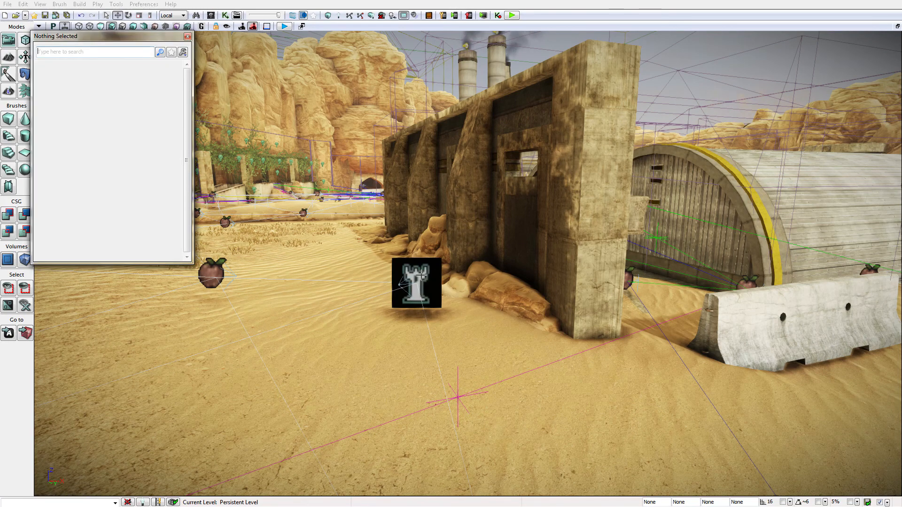
Configure the barracks building objective and bring the Content Browser back up.
{"action": "left_click", "coordinate": [416, 282]}
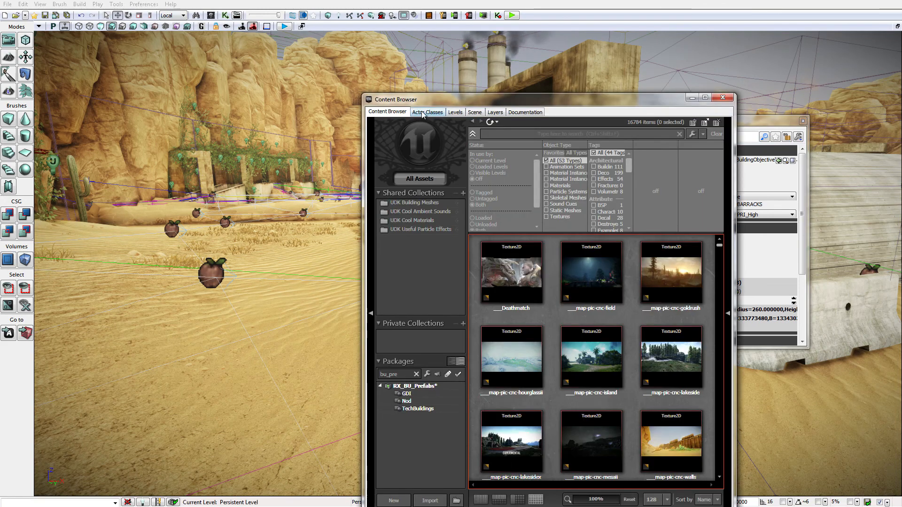
Choose UTDefensePoint under Navigation in the Actor Classes list.
{"action": "left_click", "coordinate": [426, 111]}
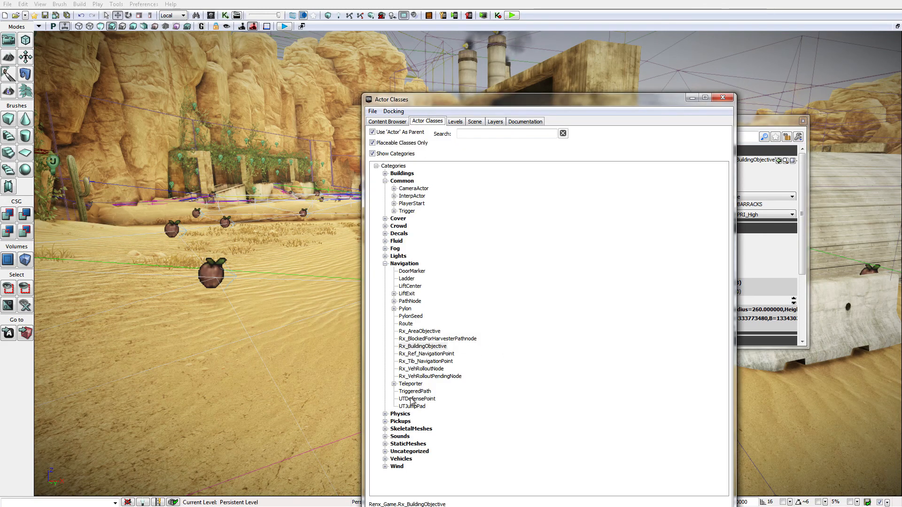
{"action": "left_click", "coordinate": [416, 399]}
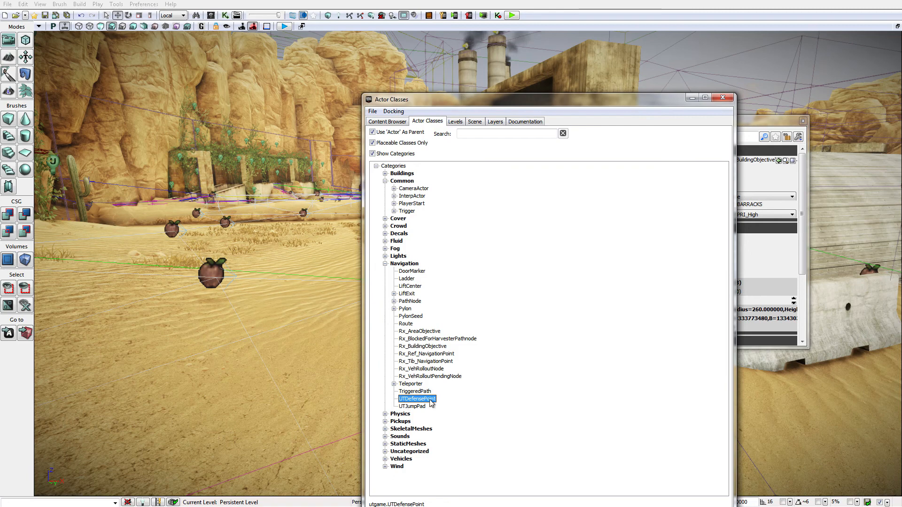
{"action": "mouse_move", "coordinate": [719, 128]}
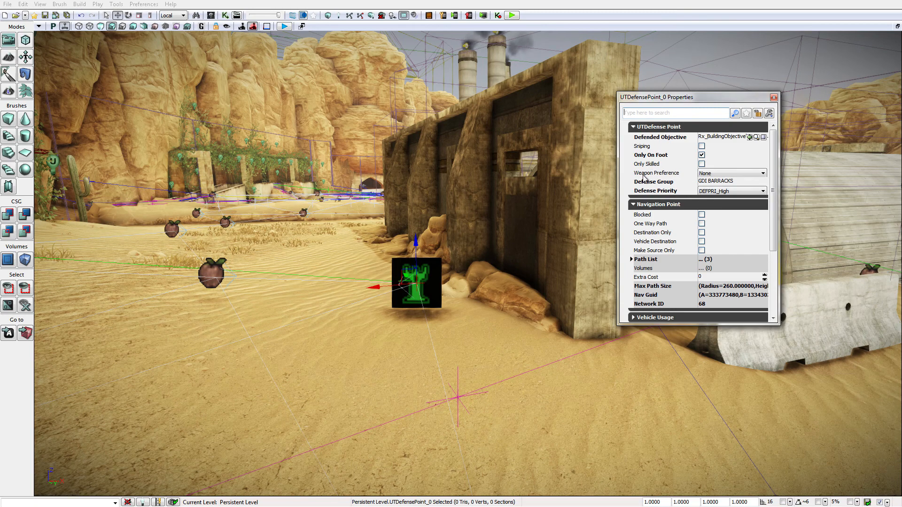
Finish the defense point guarding the barracks objective and pull back to view the base path network.
{"action": "left_click", "coordinate": [764, 173]}
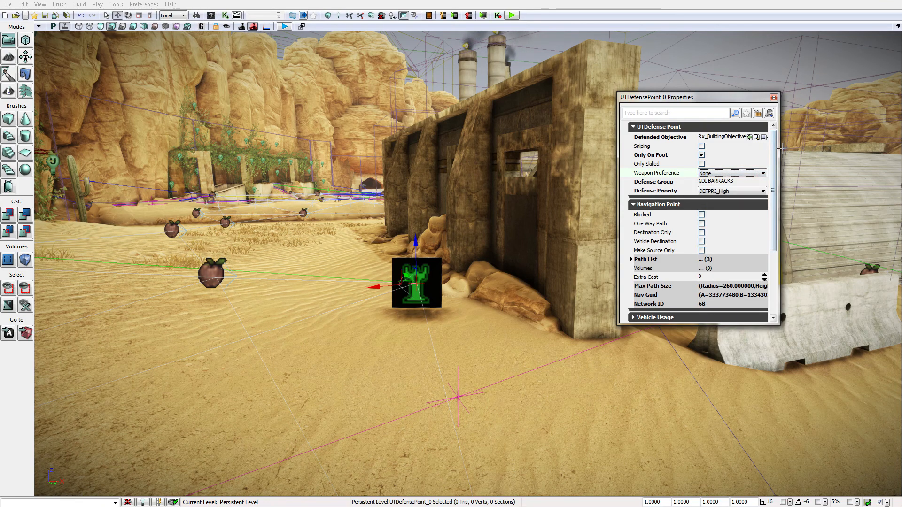
{"action": "mouse_move", "coordinate": [654, 159]}
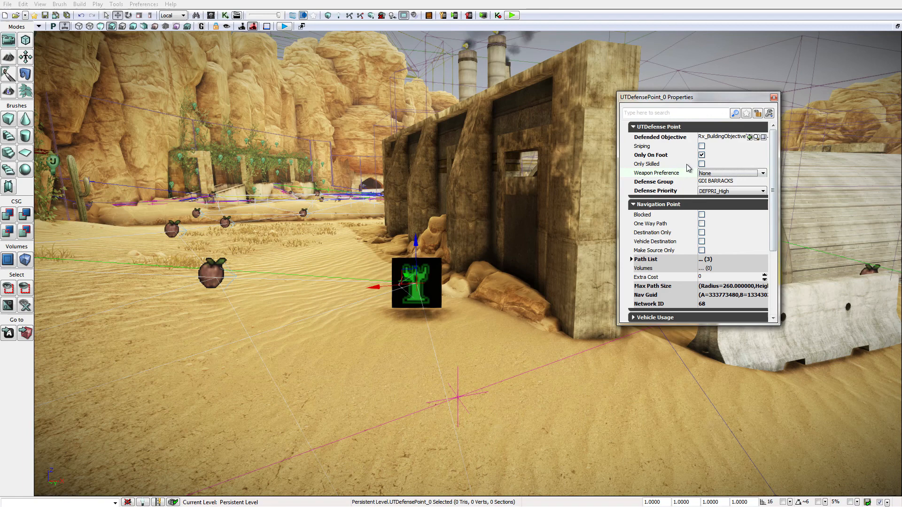
{"action": "left_click", "coordinate": [763, 191]}
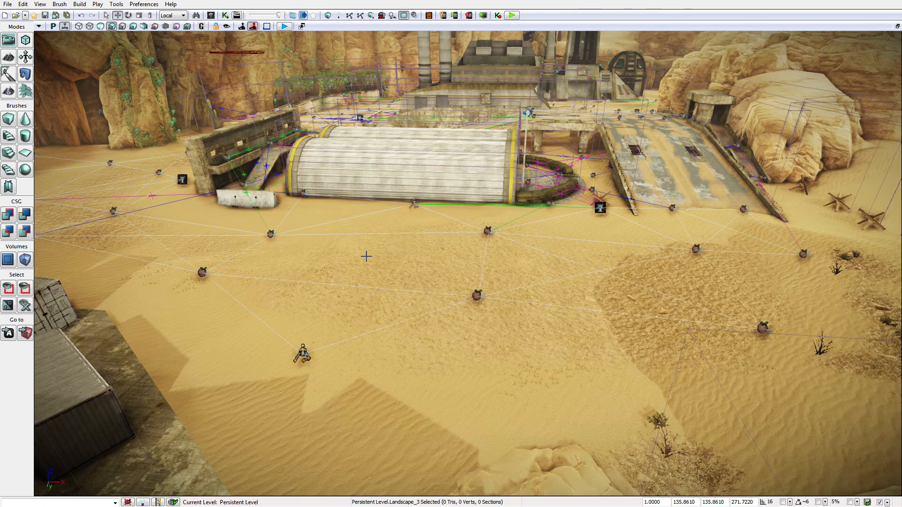
Show the Navigation category of placeable actor classes in the Content Browser.
{"action": "left_click", "coordinate": [302, 354]}
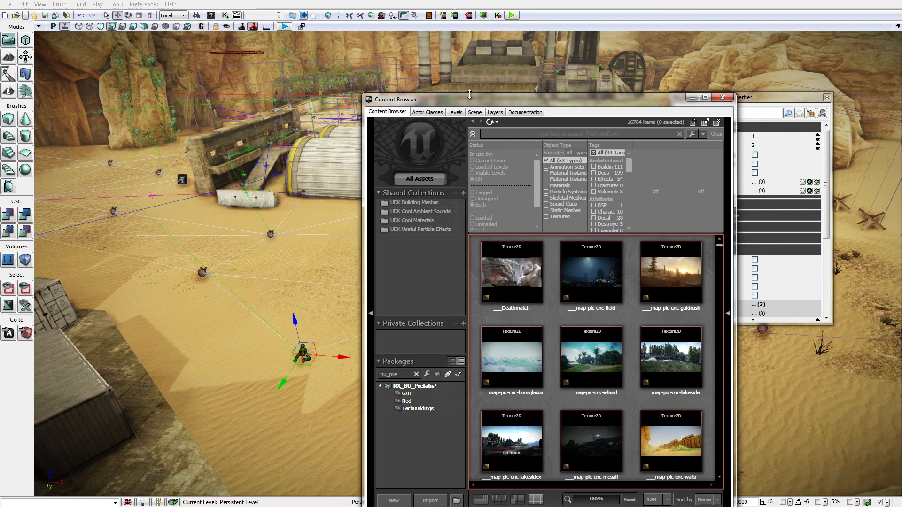
{"action": "left_click", "coordinate": [427, 112]}
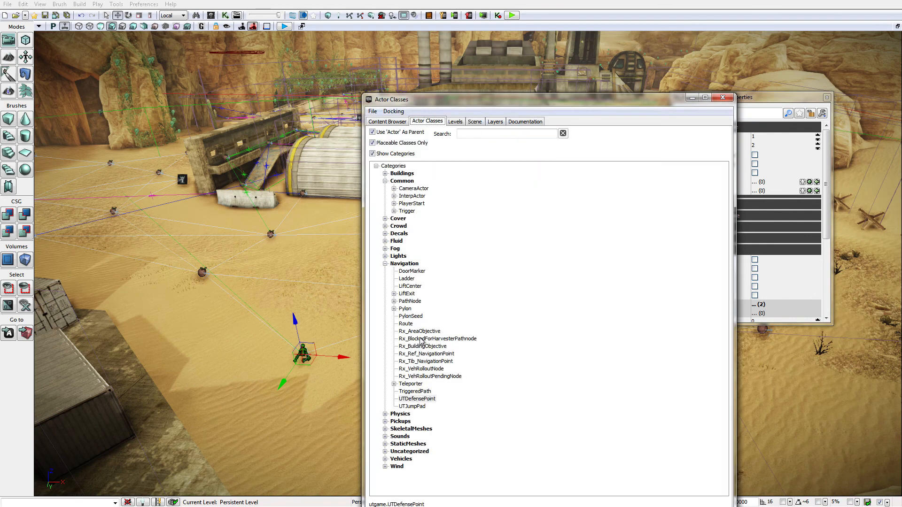
{"action": "left_click", "coordinate": [419, 331]}
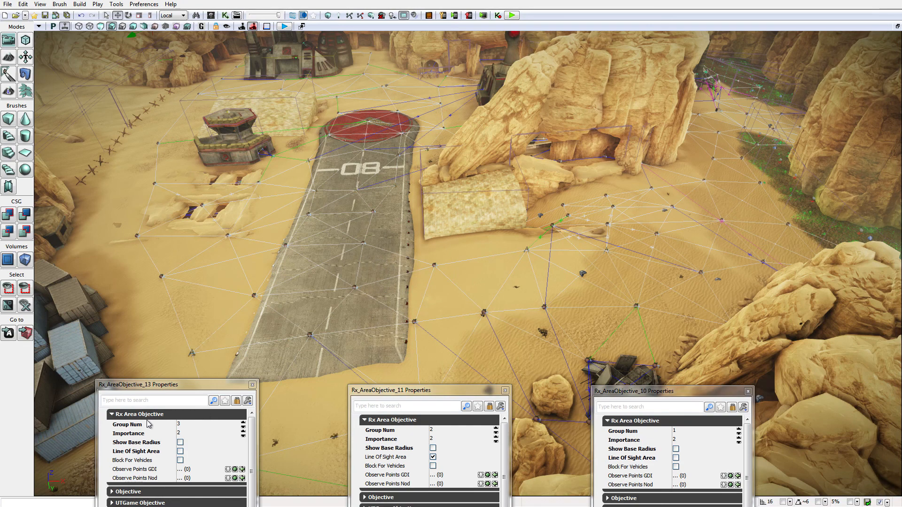
{"action": "mouse_move", "coordinate": [649, 442]}
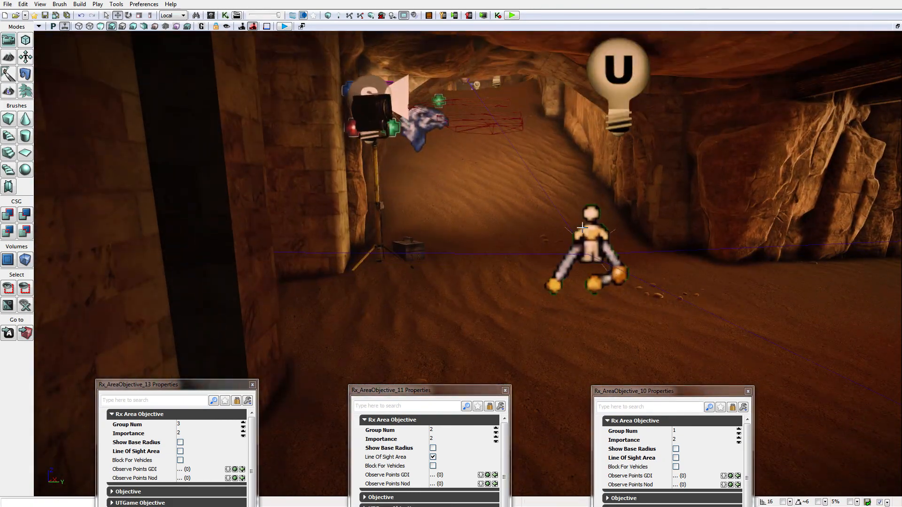
Set area objective 13 to group 3, importance 2, beside the objective 11 and 10 panels.
{"action": "left_click", "coordinate": [588, 253]}
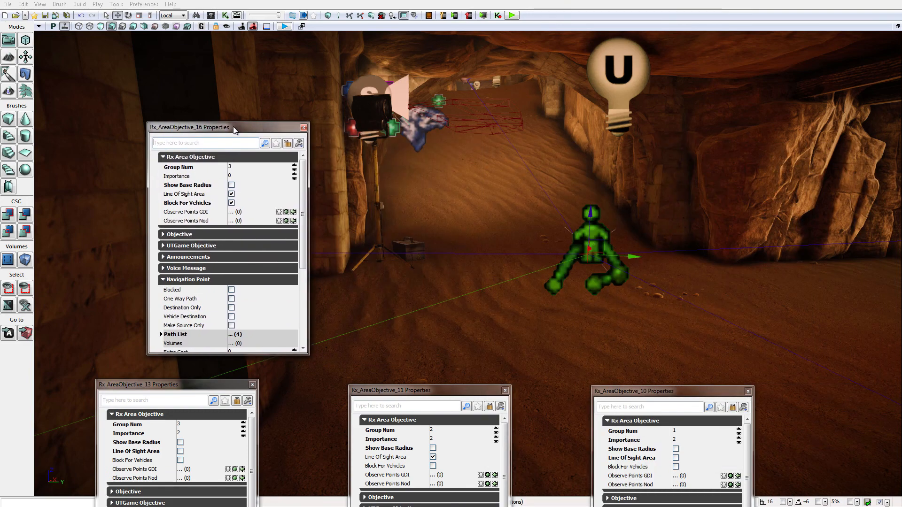
{"action": "left_click_drag", "start_coordinate": [195, 127], "coordinate": [155, 130]}
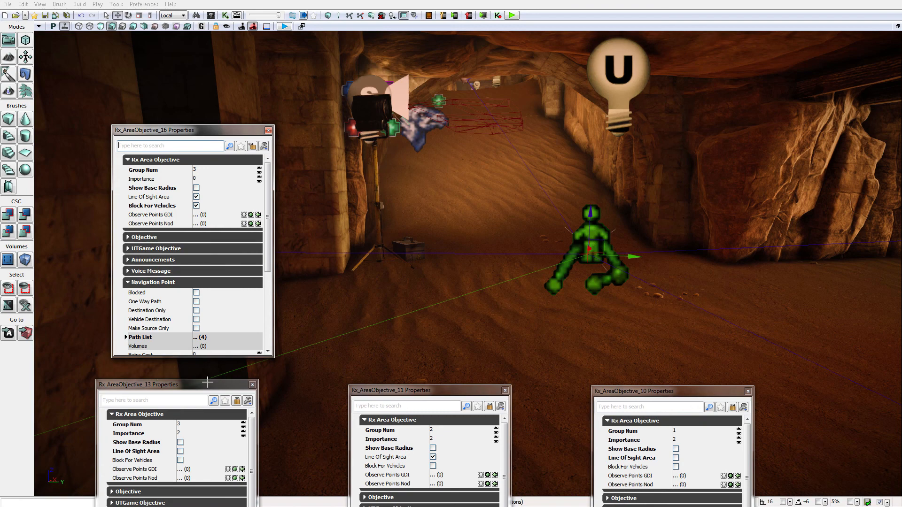
{"action": "mouse_move", "coordinate": [448, 225]}
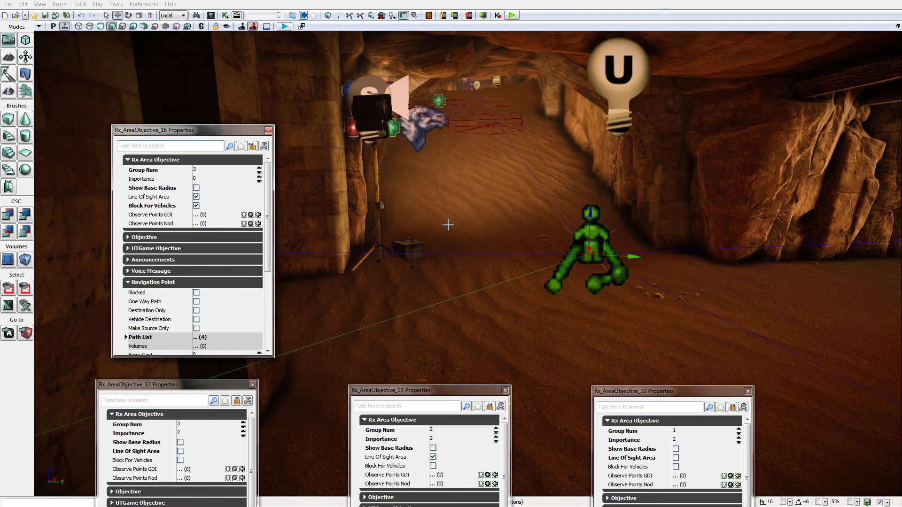
{"action": "mouse_move", "coordinate": [565, 247]}
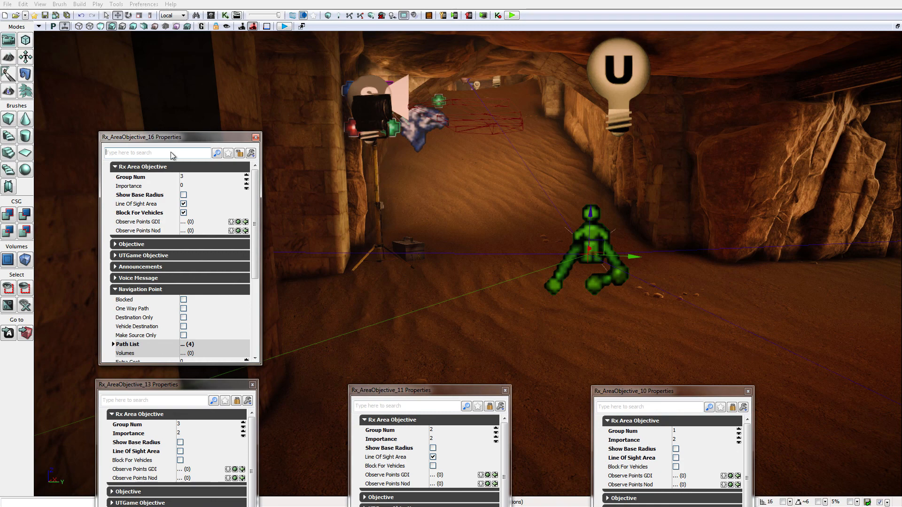
{"action": "mouse_move", "coordinate": [153, 201]}
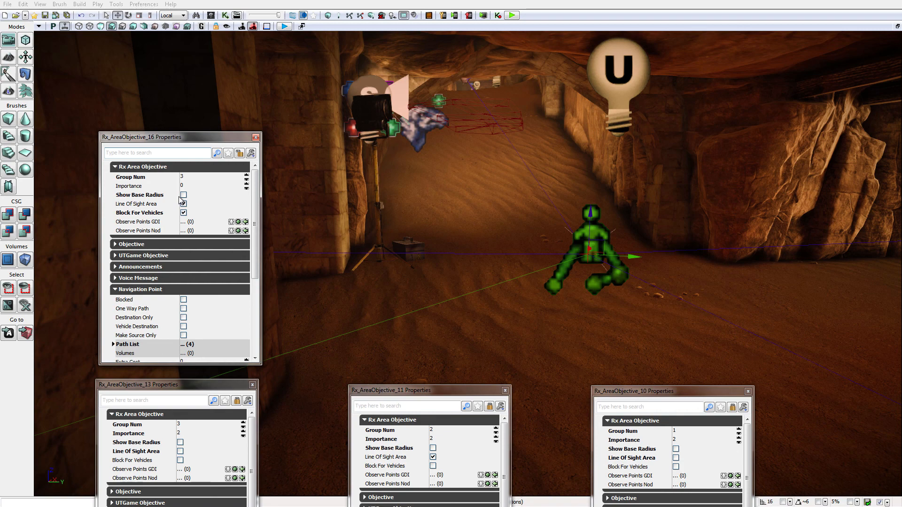
{"action": "left_click", "coordinate": [183, 204]}
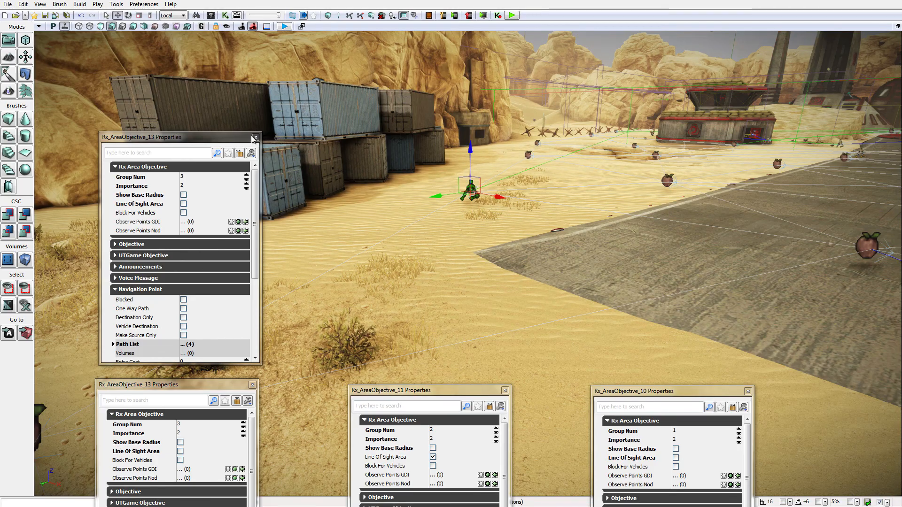
Close the duplicate Rx_AreaObjective_13 properties window.
{"action": "left_click", "coordinate": [253, 137]}
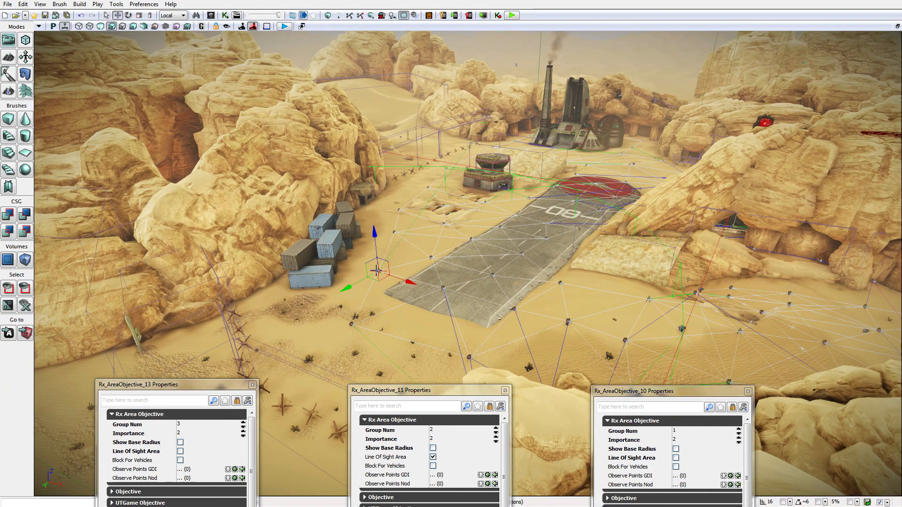
{"action": "mouse_move", "coordinate": [435, 195]}
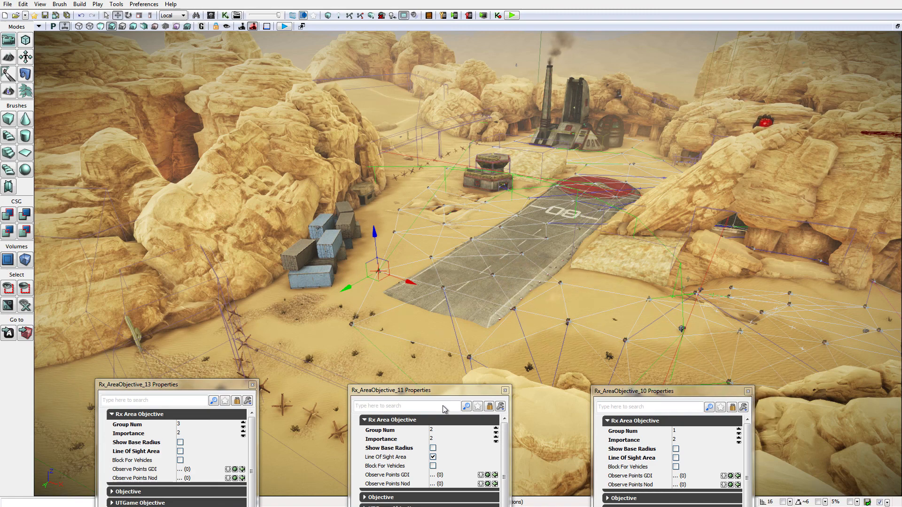
{"action": "mouse_move", "coordinate": [144, 391]}
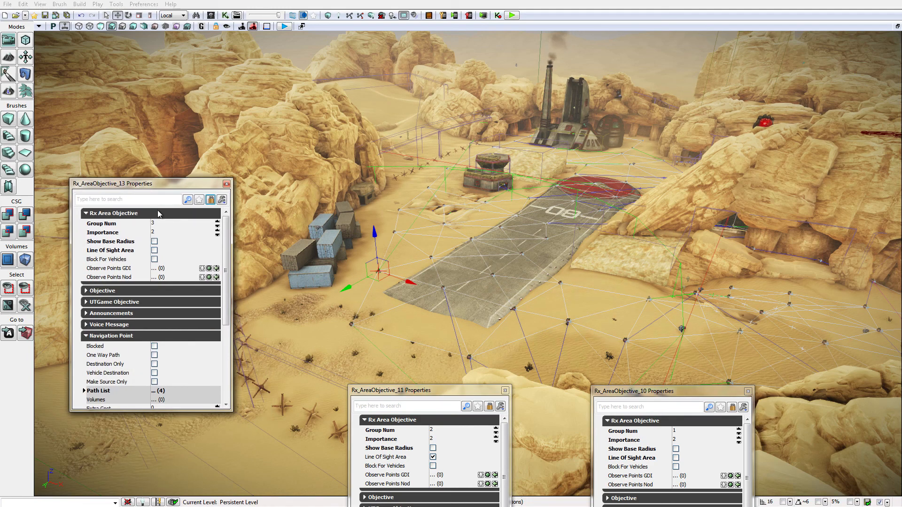
{"action": "mouse_move", "coordinate": [178, 211]}
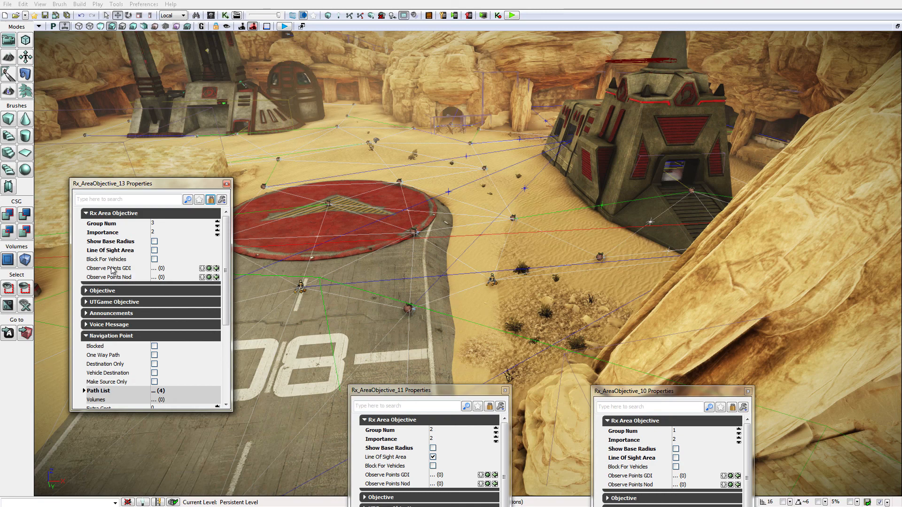
{"action": "mouse_move", "coordinate": [137, 281]}
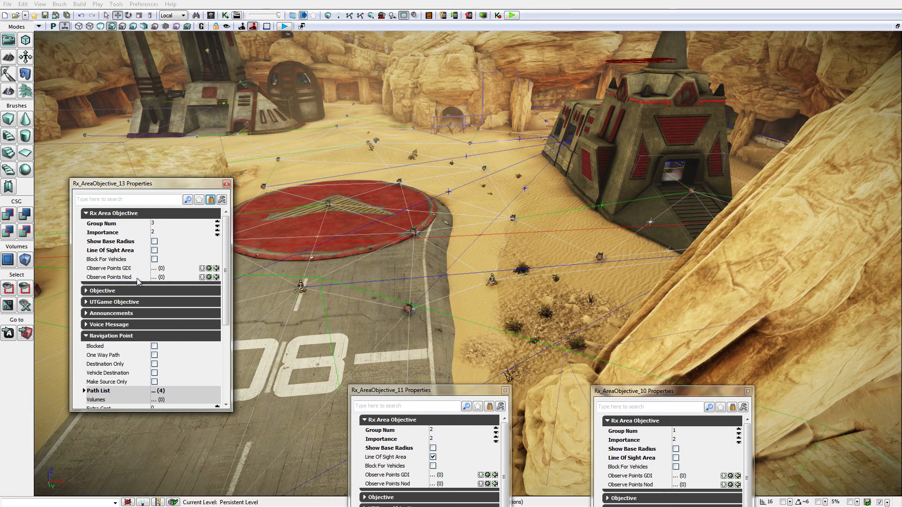
Close the area objective property windows and reopen the Content Browser.
{"action": "left_click", "coordinate": [102, 290]}
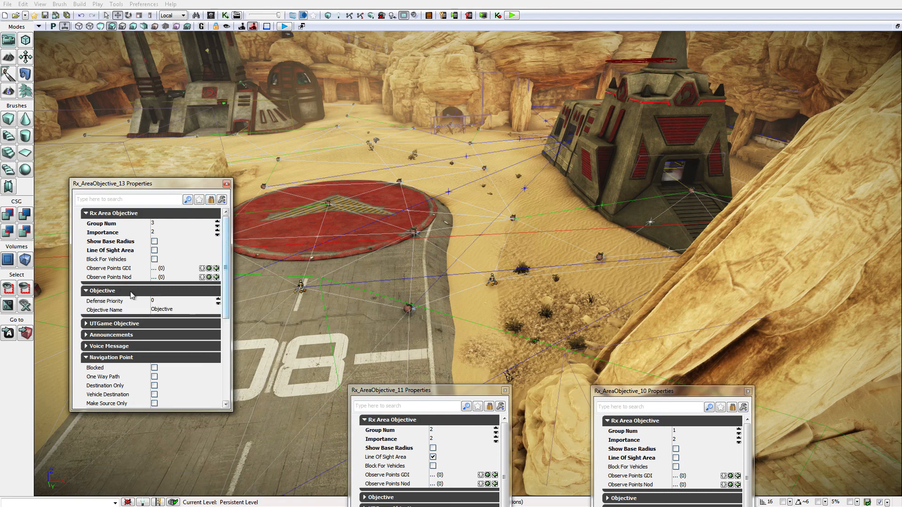
{"action": "left_click", "coordinate": [103, 290]}
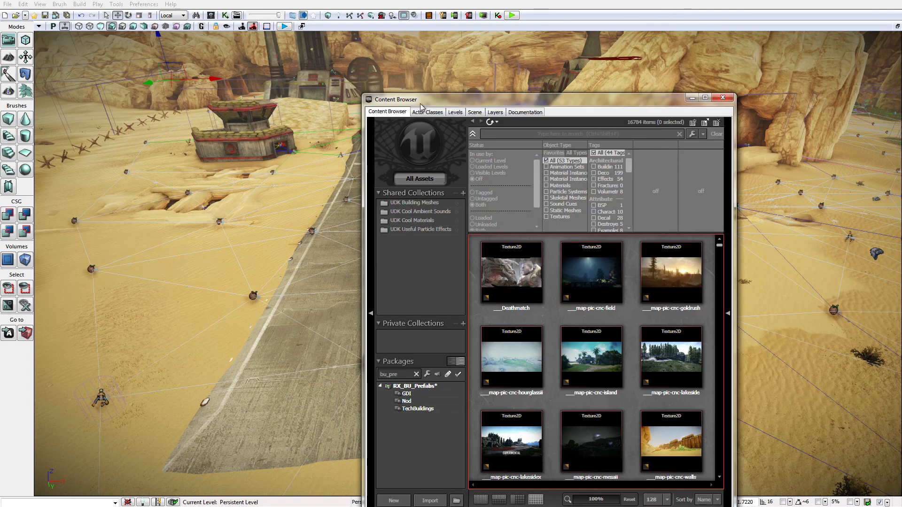
Choose VolumePathNode under Navigation > PathNode as the class to place above the helipad.
{"action": "left_click", "coordinate": [426, 112]}
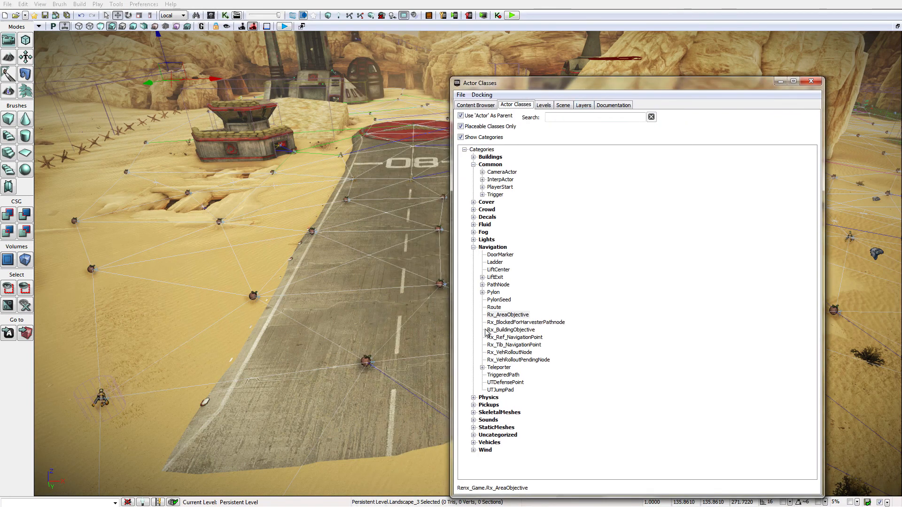
{"action": "mouse_move", "coordinate": [534, 277]}
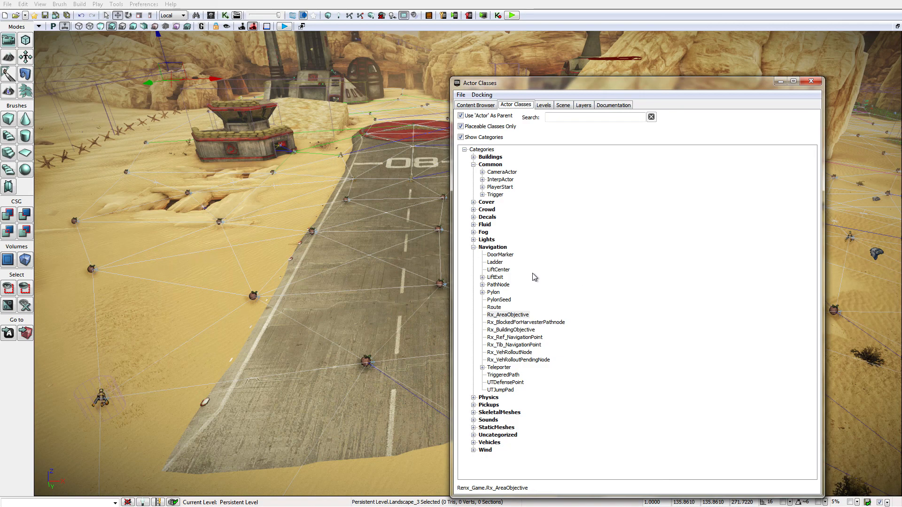
{"action": "left_click", "coordinate": [482, 284]}
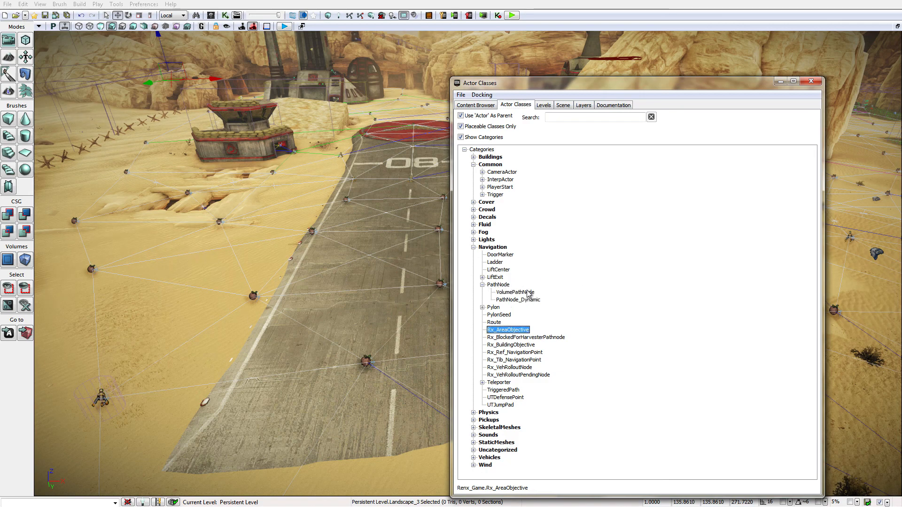
{"action": "left_click", "coordinate": [514, 292]}
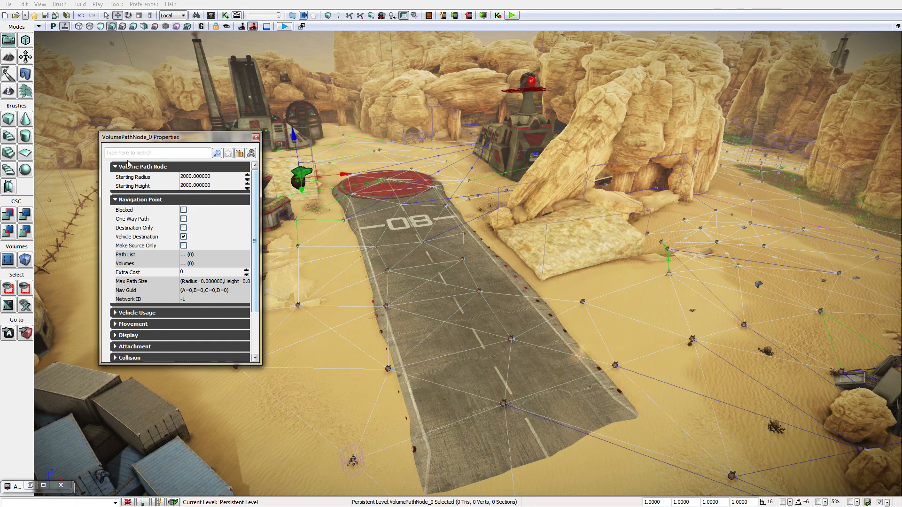
Duplicate the volume path node into four nodes raised high over the runway and landing pad.
{"action": "left_click", "coordinate": [256, 138]}
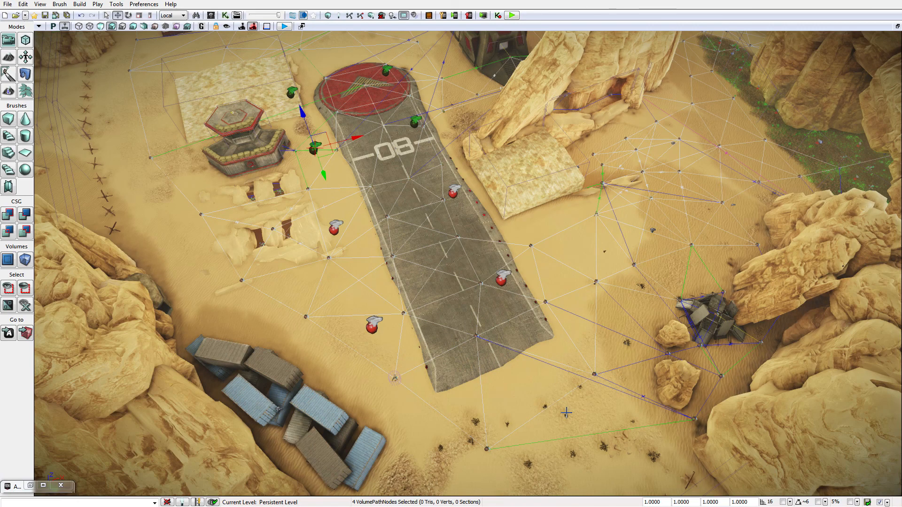
{"action": "left_click_drag", "start_coordinate": [451, 230], "coordinate": [450, 316]}
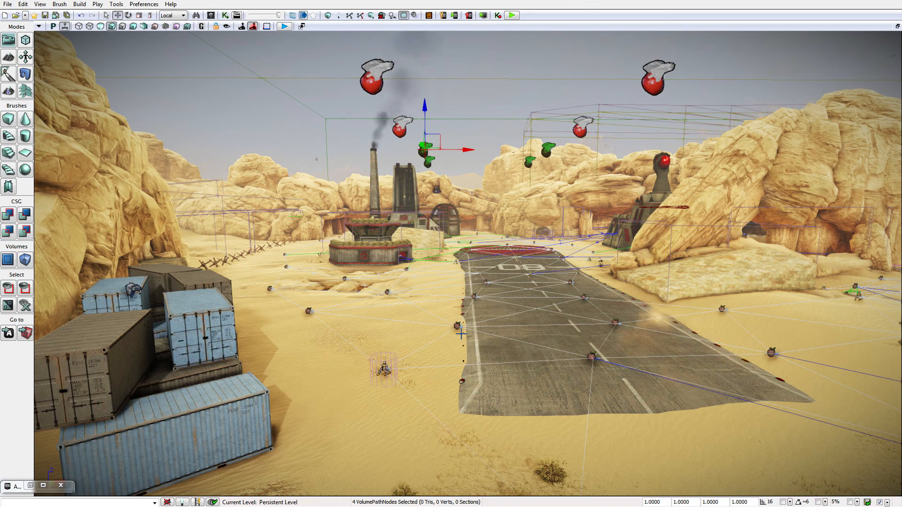
{"action": "mouse_move", "coordinate": [342, 16]}
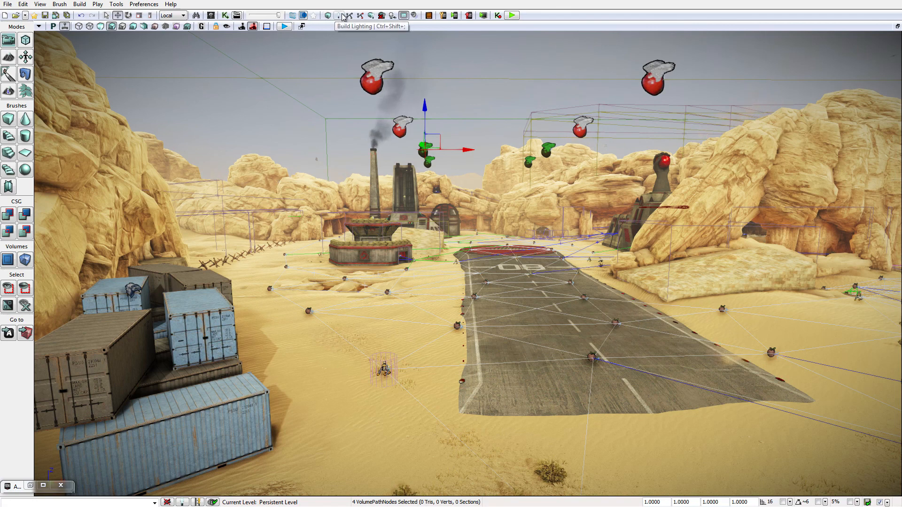
Rebuild the AI navigation paths and dismiss the Map Check report.
{"action": "left_click", "coordinate": [342, 16]}
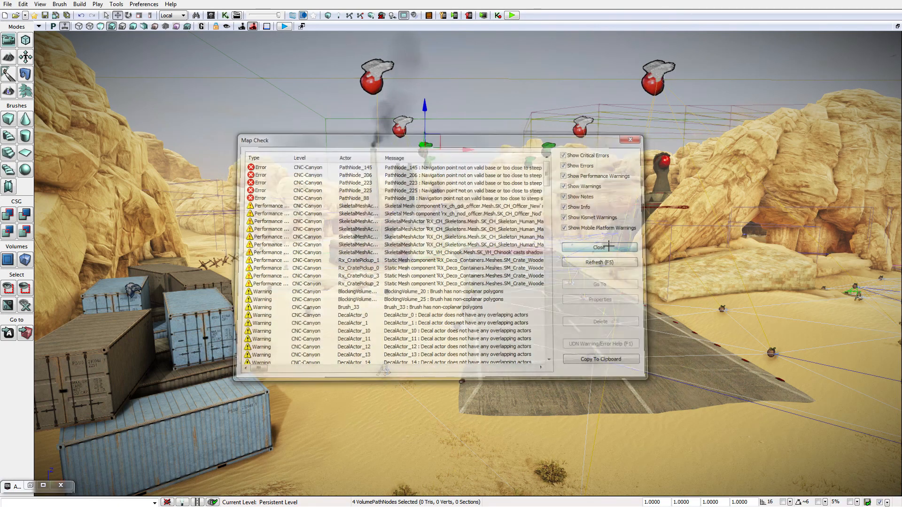
{"action": "left_click", "coordinate": [598, 247]}
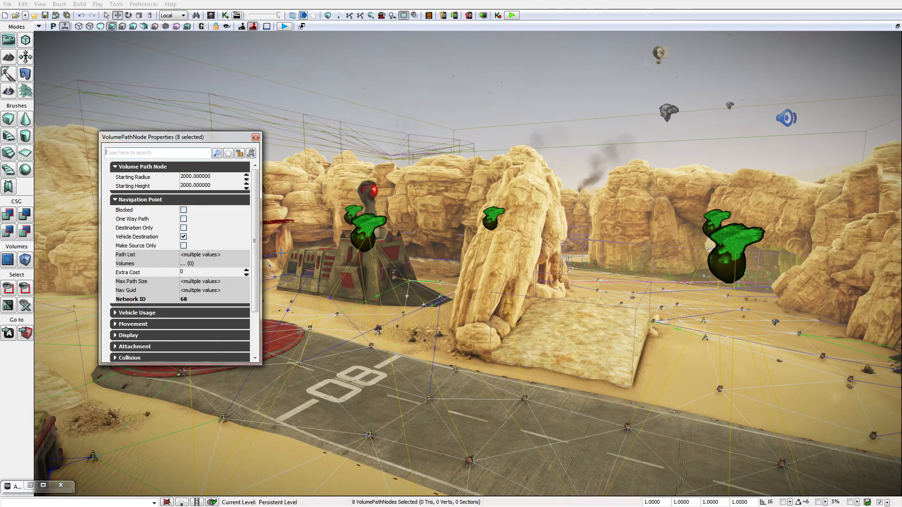
{"action": "mouse_move", "coordinate": [195, 177]}
{"action": "type", "text": "5000.000000"}
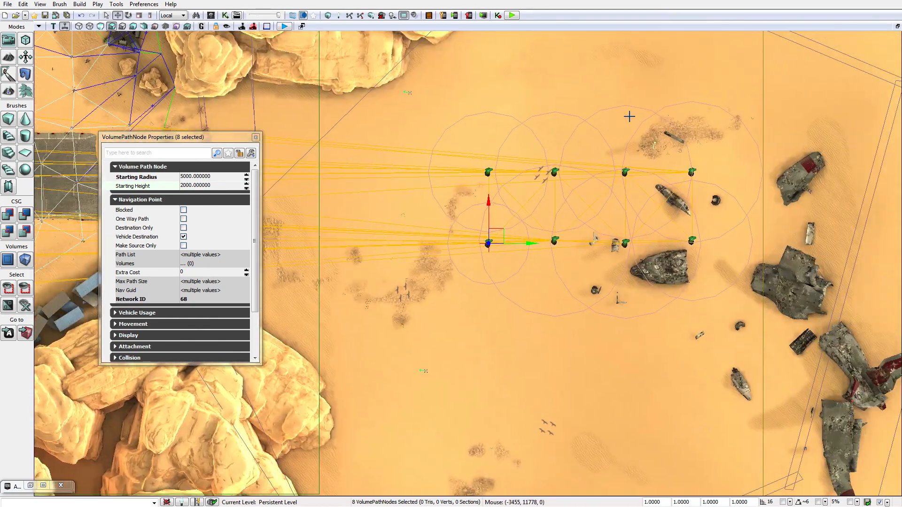
{"action": "mouse_move", "coordinate": [711, 297]}
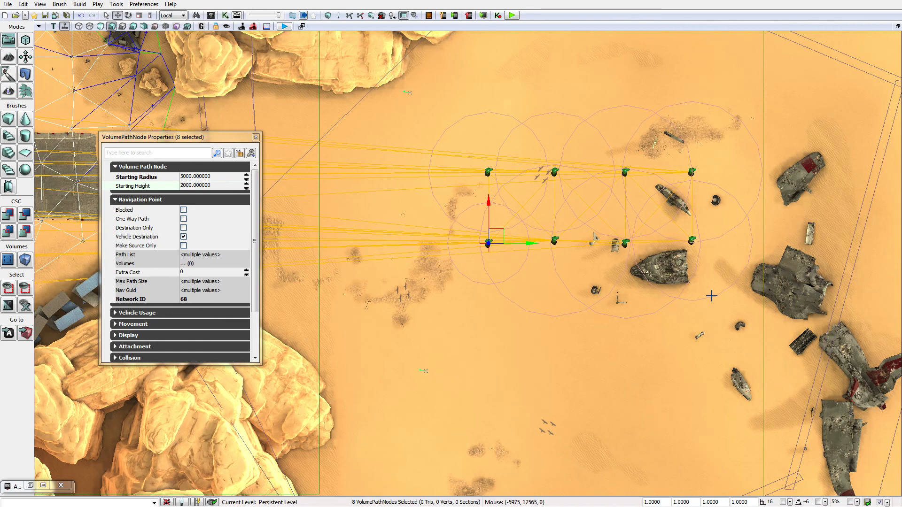
{"action": "mouse_move", "coordinate": [690, 242]}
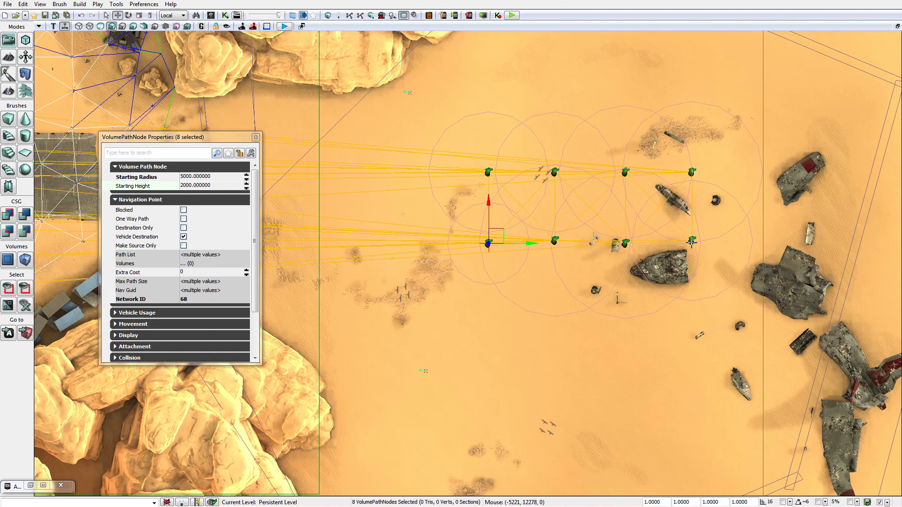
{"action": "mouse_move", "coordinate": [621, 140]}
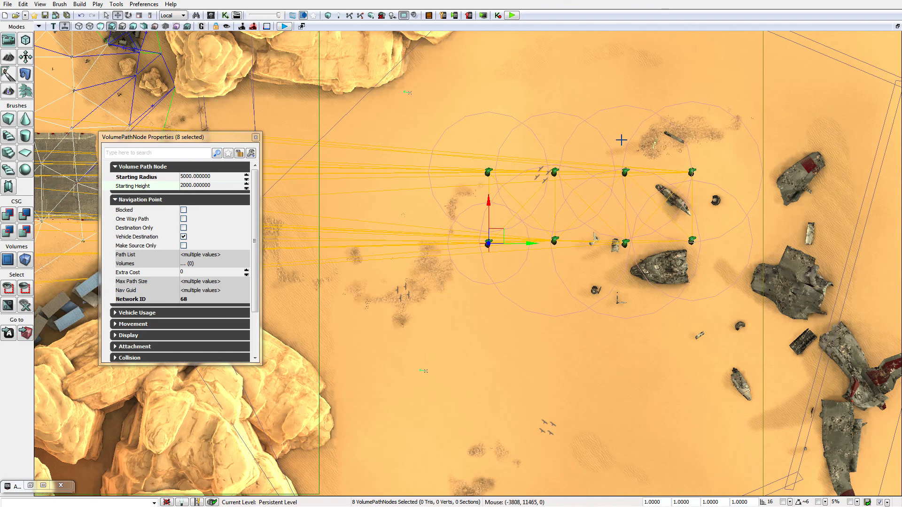
{"action": "mouse_move", "coordinate": [262, 101]}
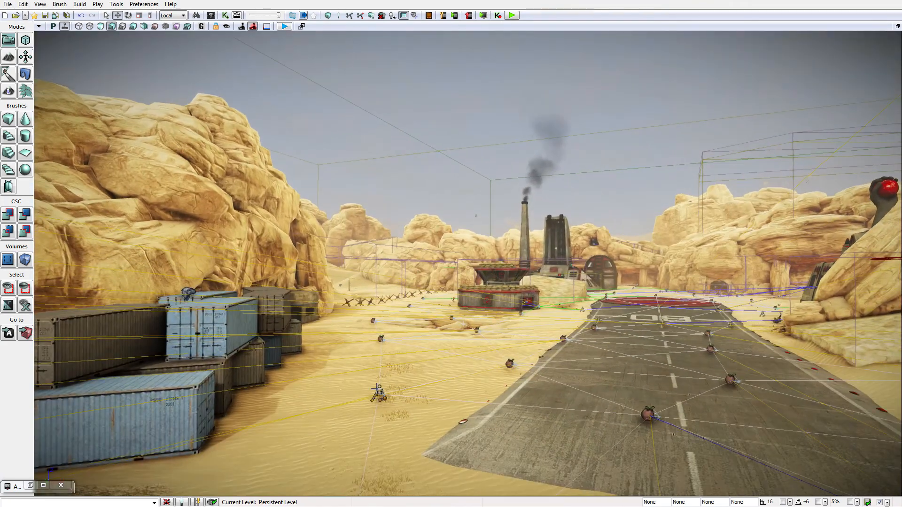
Select the Rx_AreaObjective_13 actor beside the shipping containers.
{"action": "left_click", "coordinate": [377, 394]}
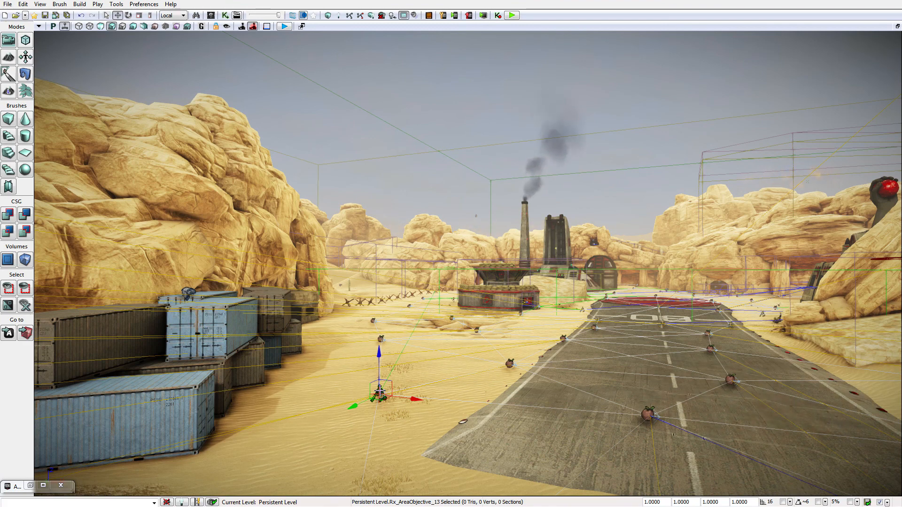